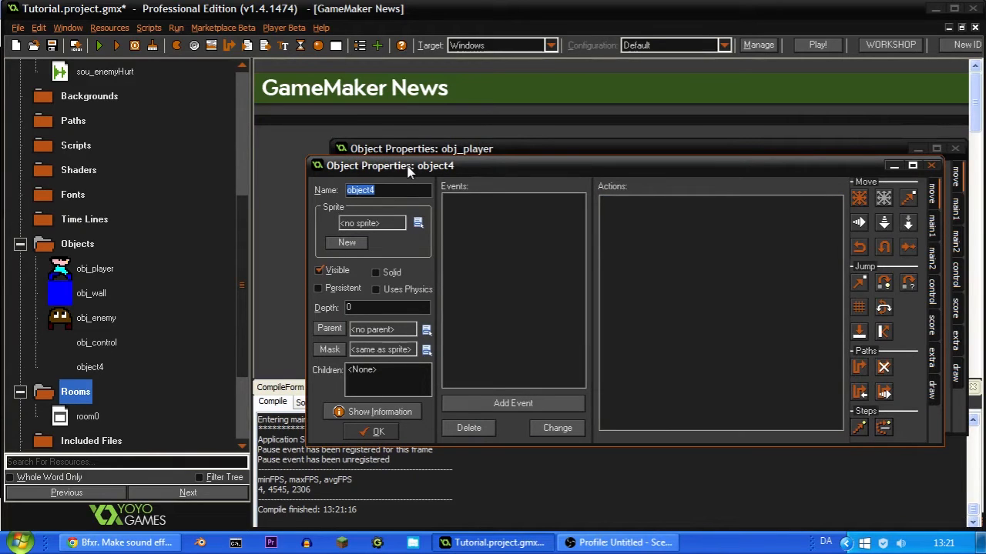
Start renaming the new object by entering the 'obj' prefix of obj_waveControl.
type("o")
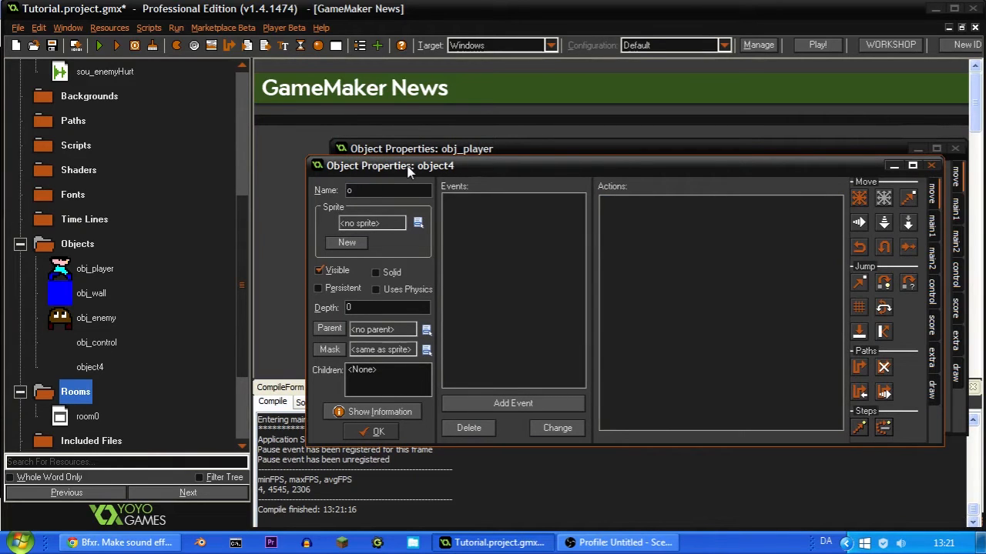
type("bj")
type("wave = 0")
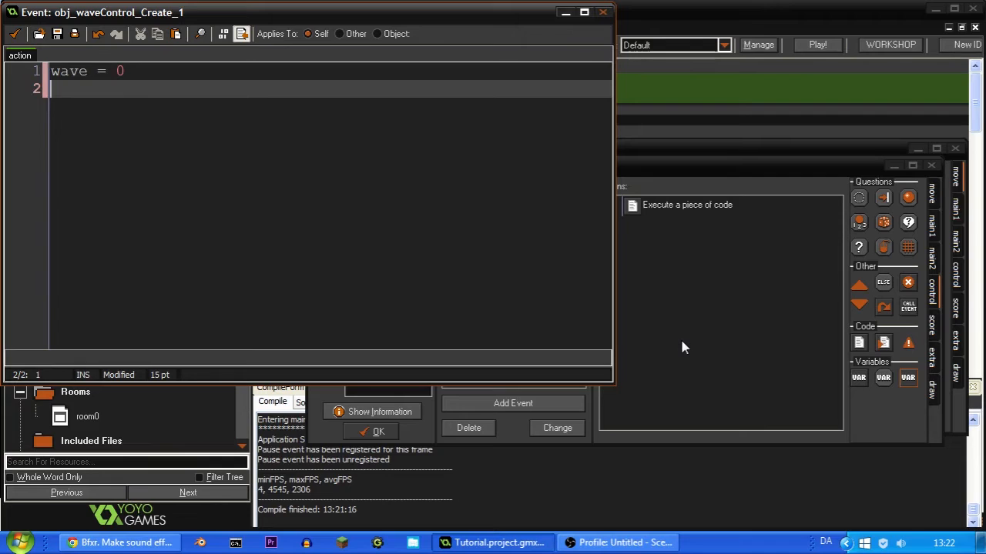
Add the line enemies = 0 after wave = 0 in the Create event code.
type("ene")
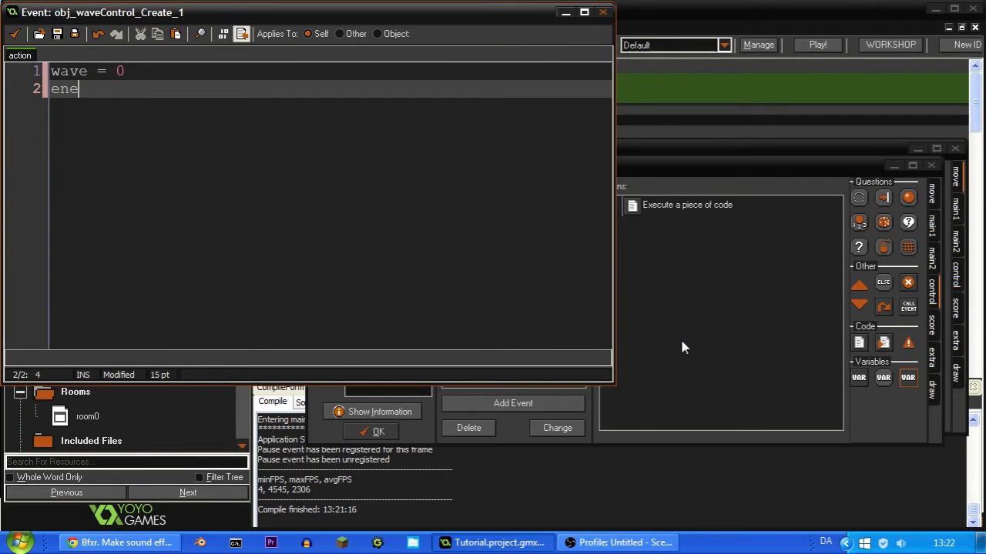
type("mies")
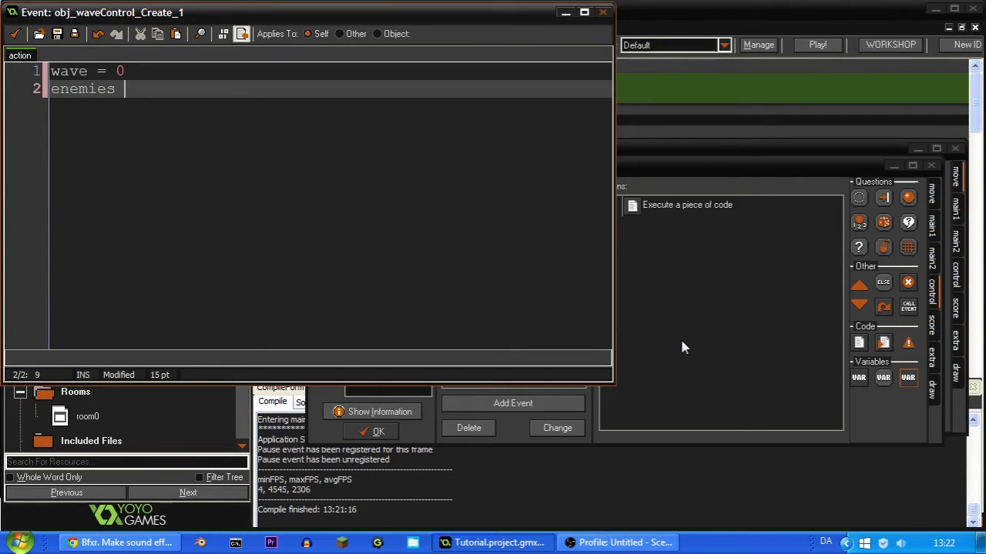
type("= 0")
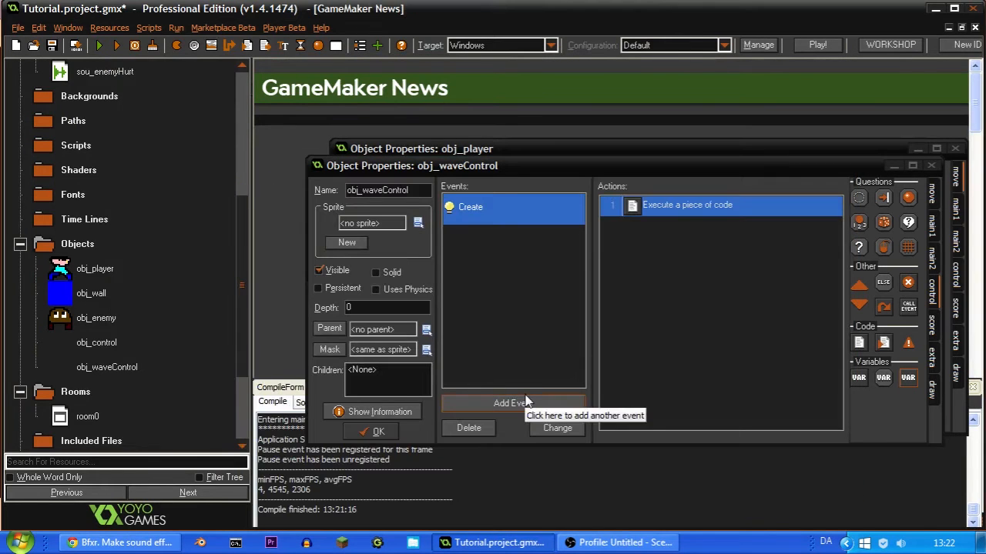
Add a Step event with code if(enemies < 1){ wave++ event_user(0) }.
left_click(513, 403)
type("if")
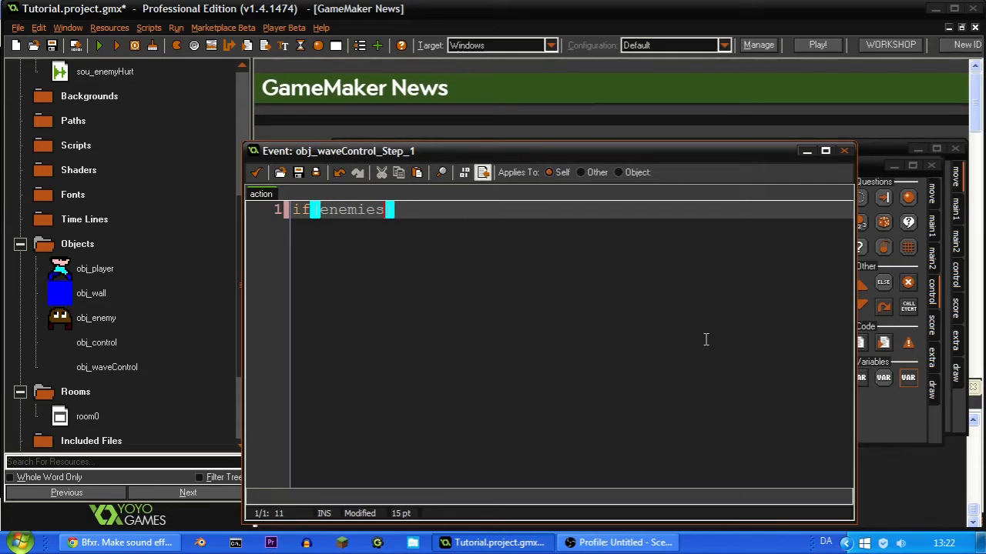
type("(enemies < 1)")
type("wave")
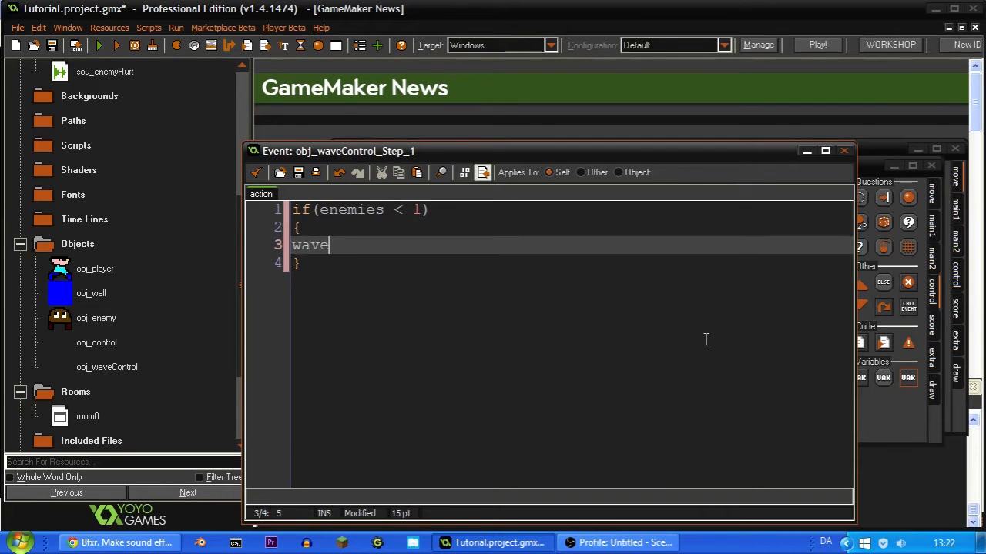
type("++")
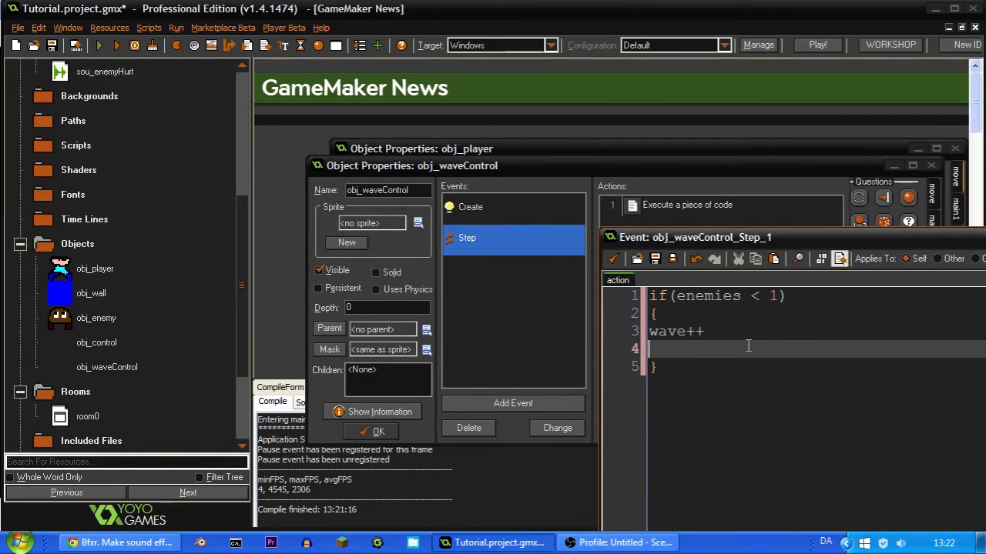
type("u")
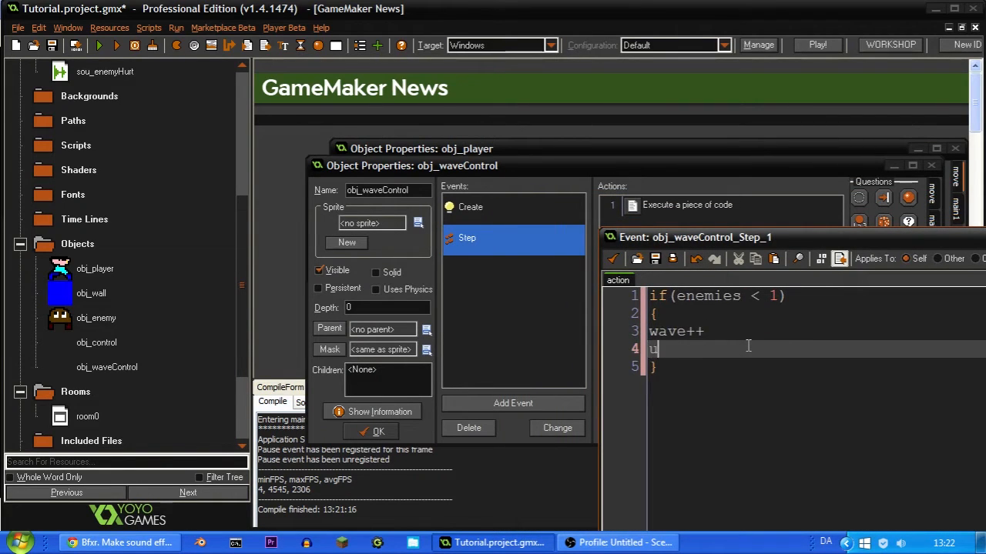
type("event_user(")
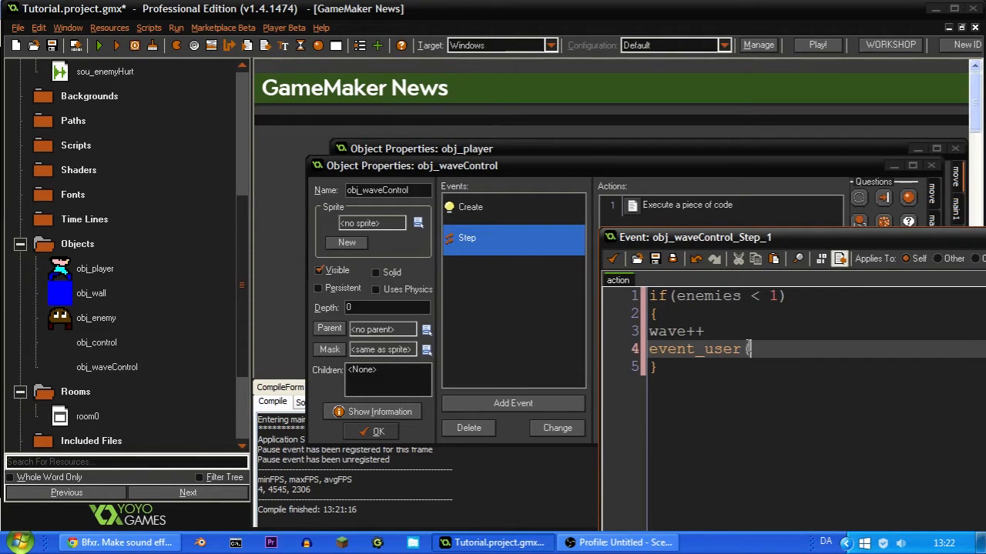
type("0)")
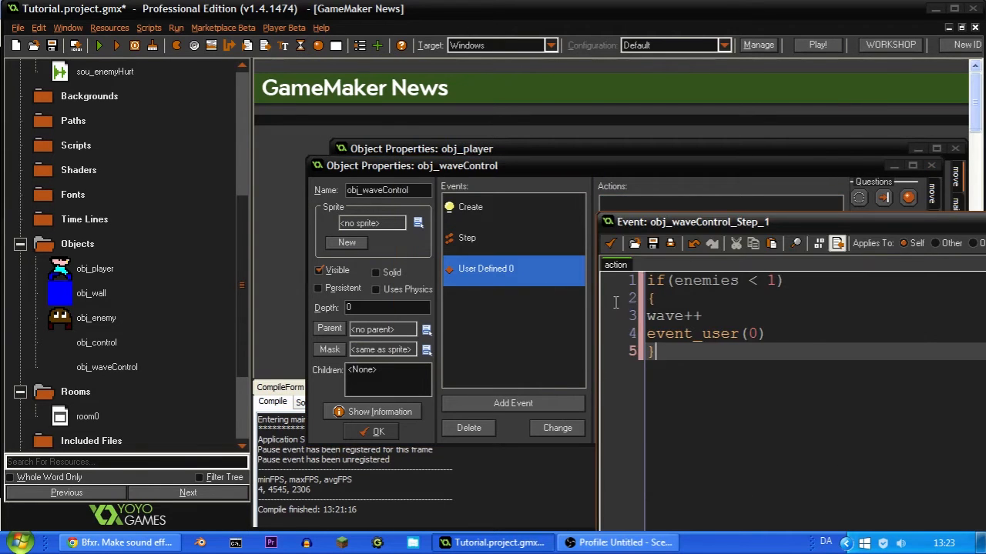
mouse_move(835, 465)
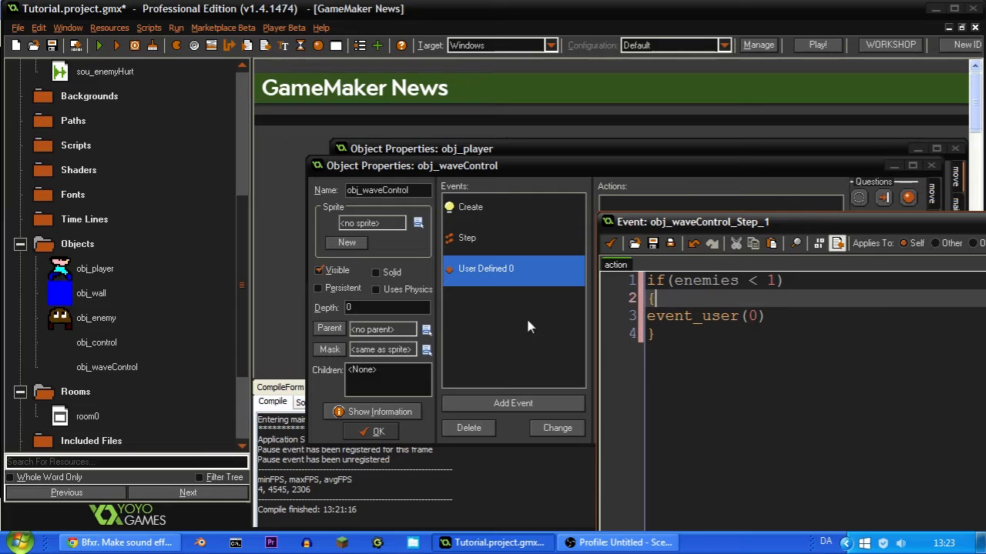
mouse_move(483, 265)
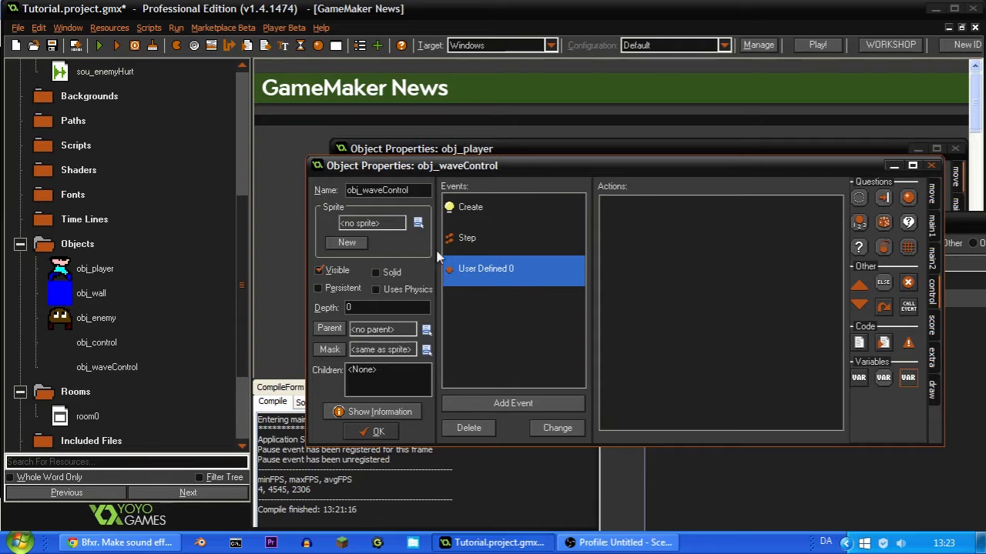
Write enemies = wave * 2 after wave++ in the User Defined 0 code.
double_click(487, 268)
type("wave++")
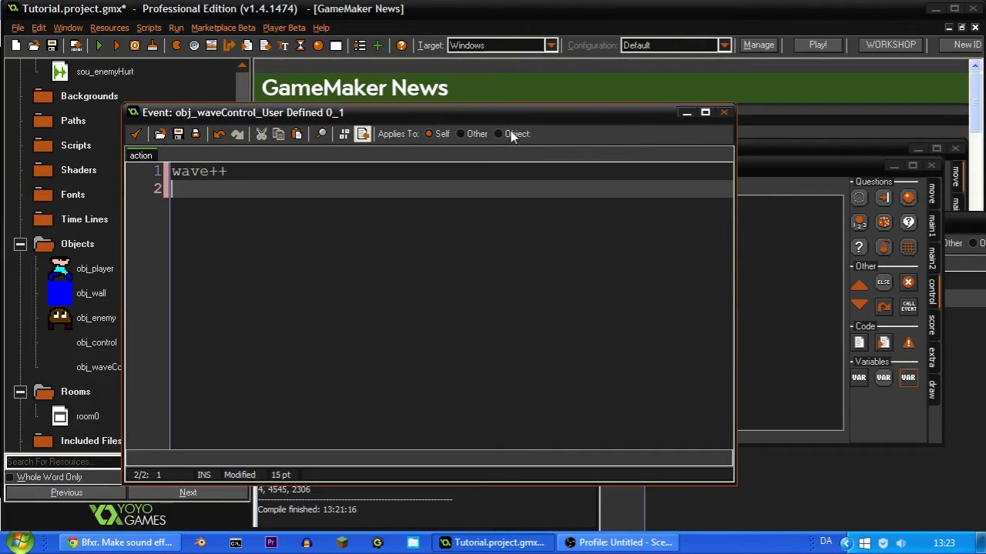
mouse_move(499, 132)
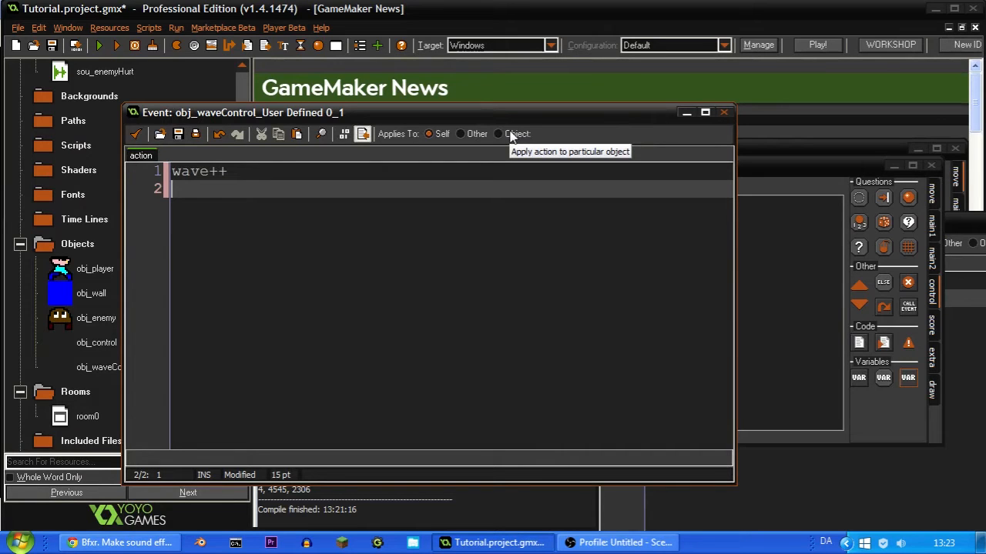
type("ene")
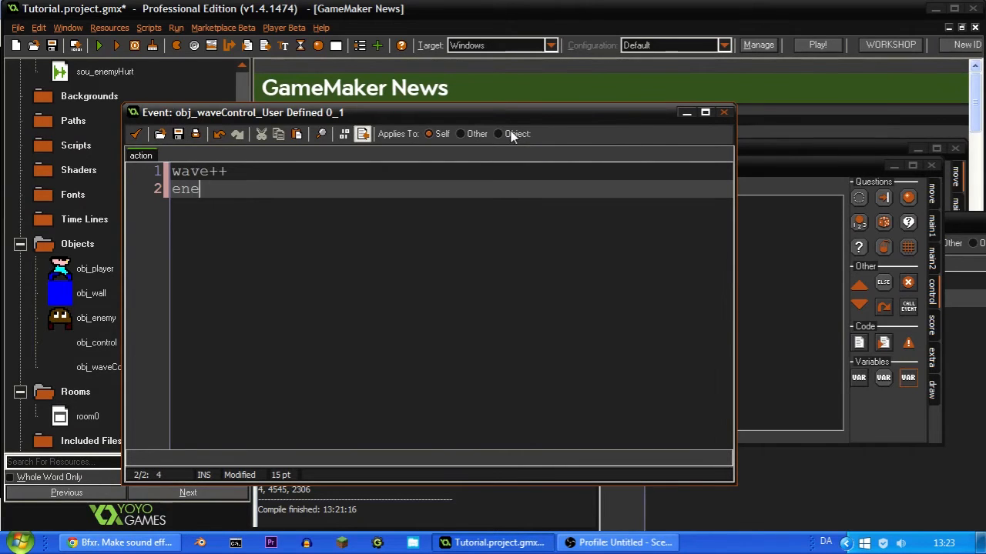
type("mies =")
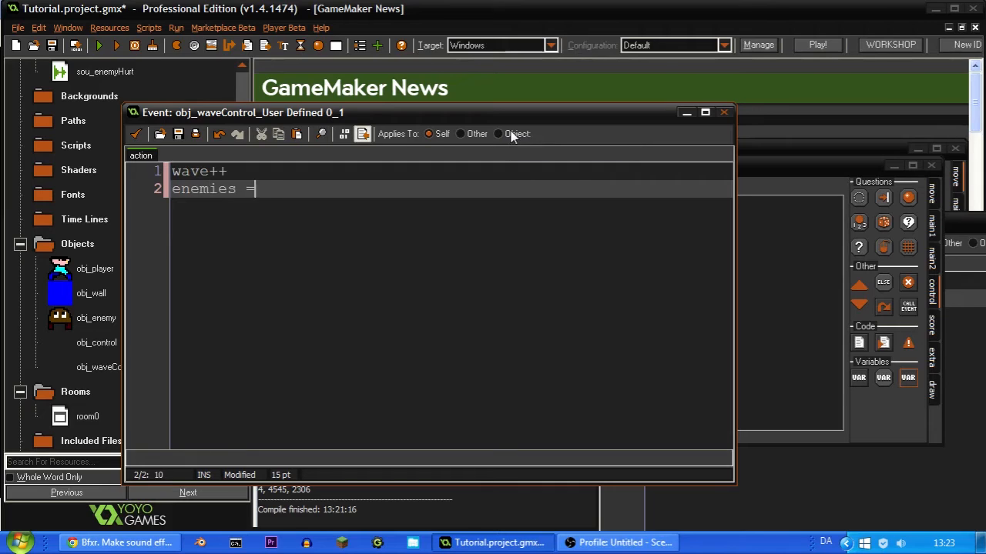
mouse_move(515, 133)
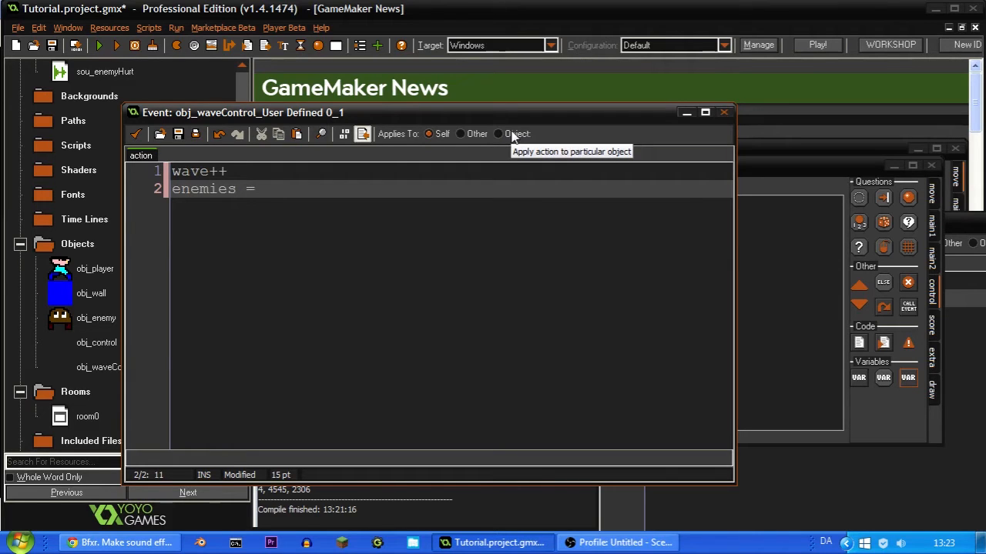
type("wave *")
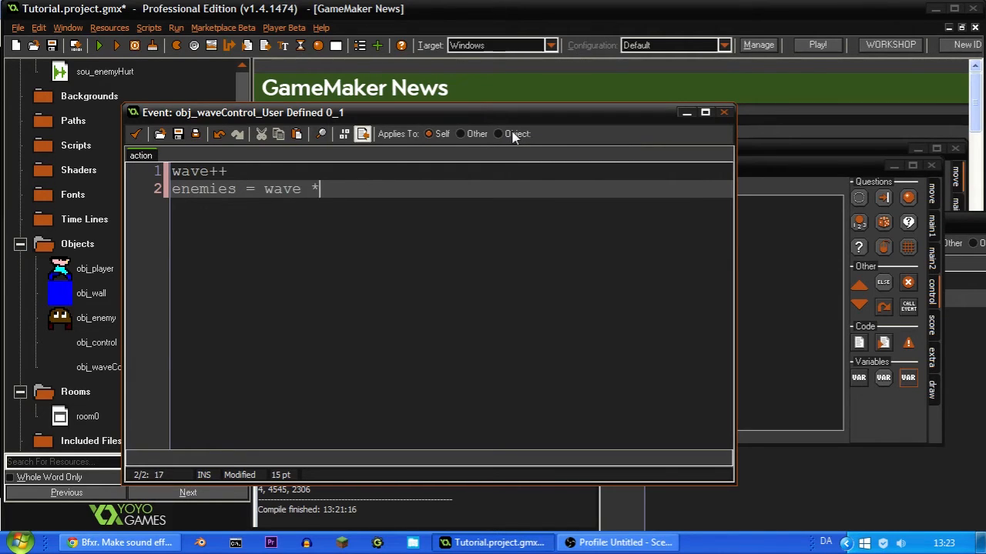
type("2")
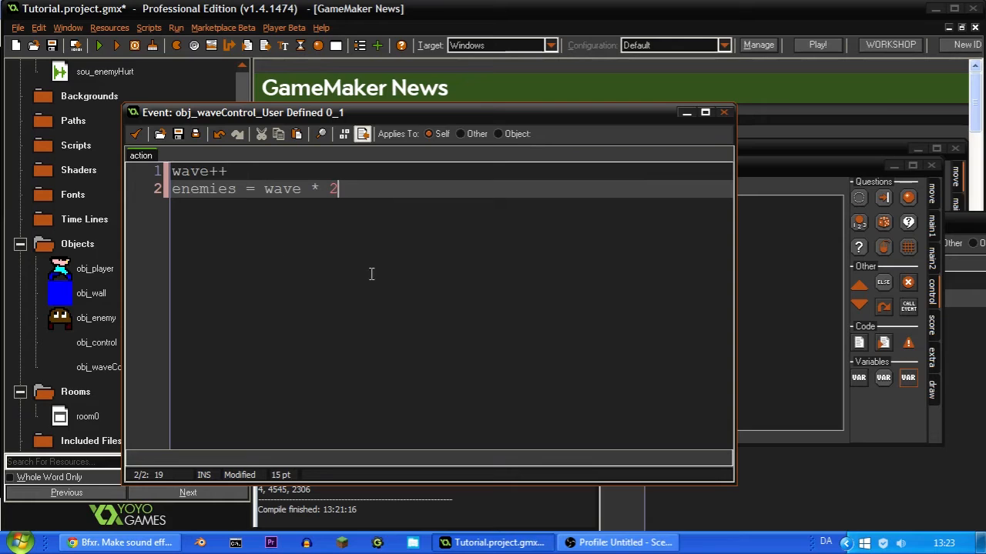
mouse_move(386, 260)
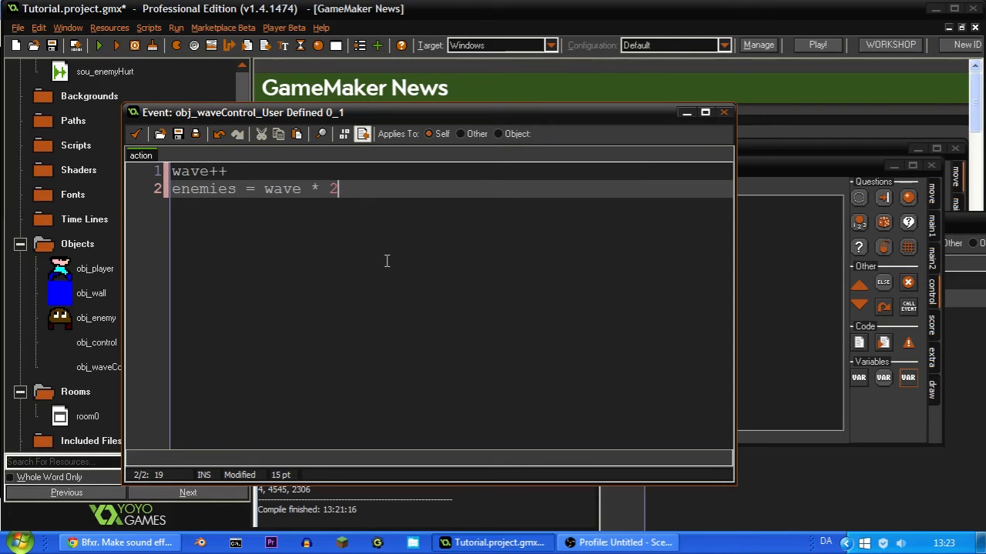
mouse_move(392, 274)
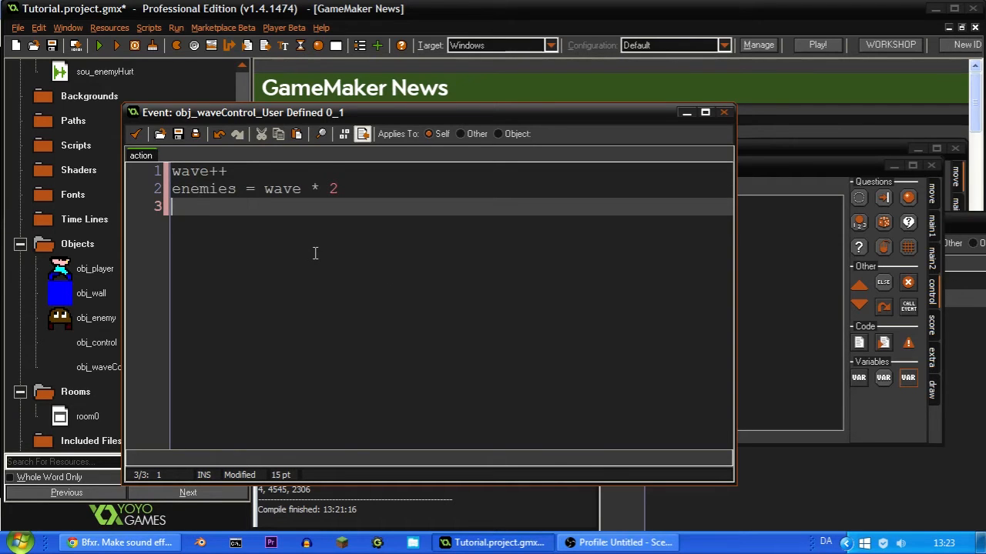
Write a for(i = 0; i < enemies; i++) loop with empty braces on line 3.
type("for()")
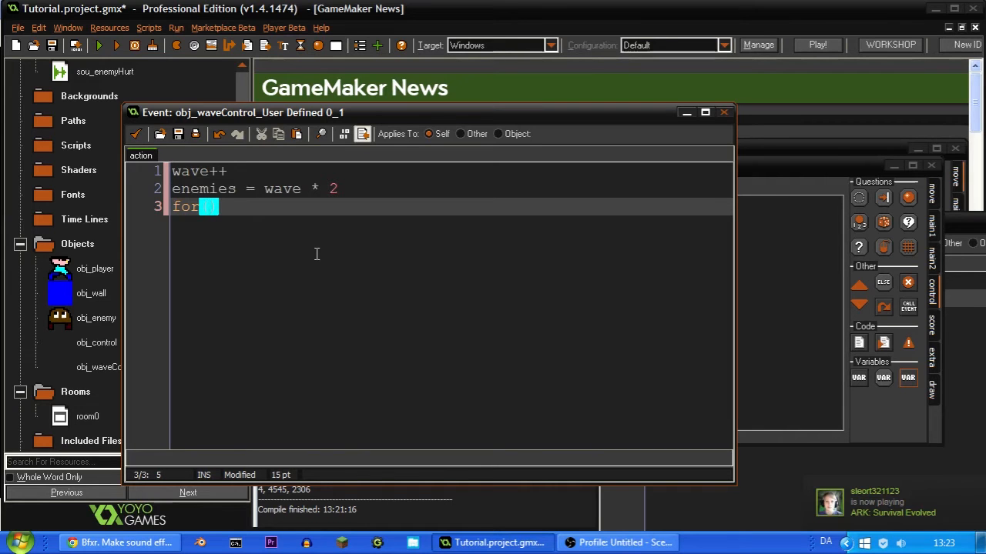
mouse_move(292, 279)
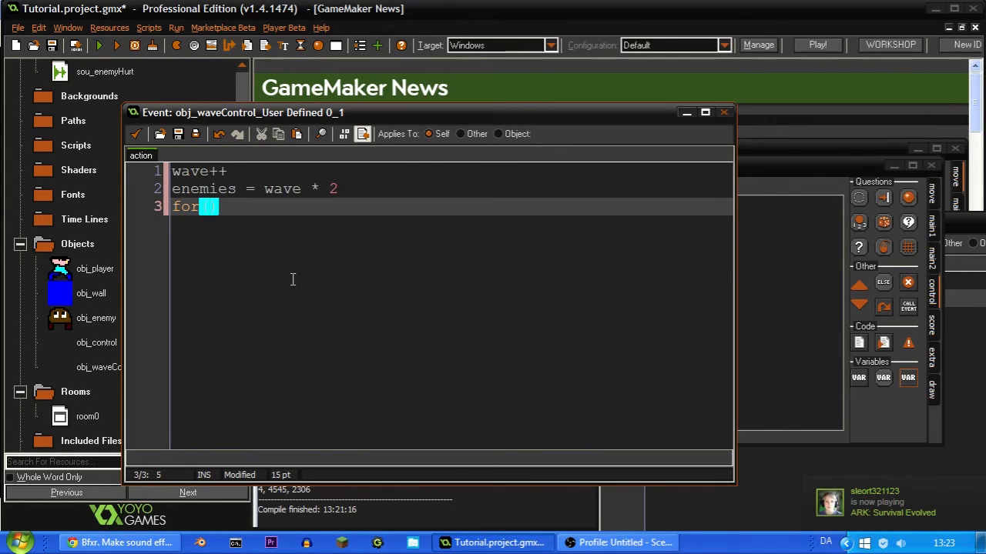
type("i =")
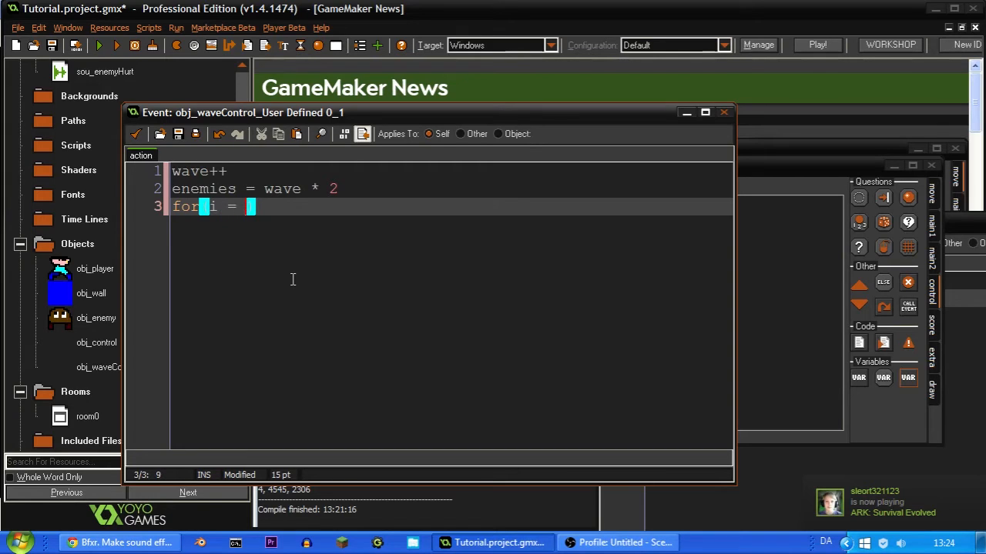
type("0")
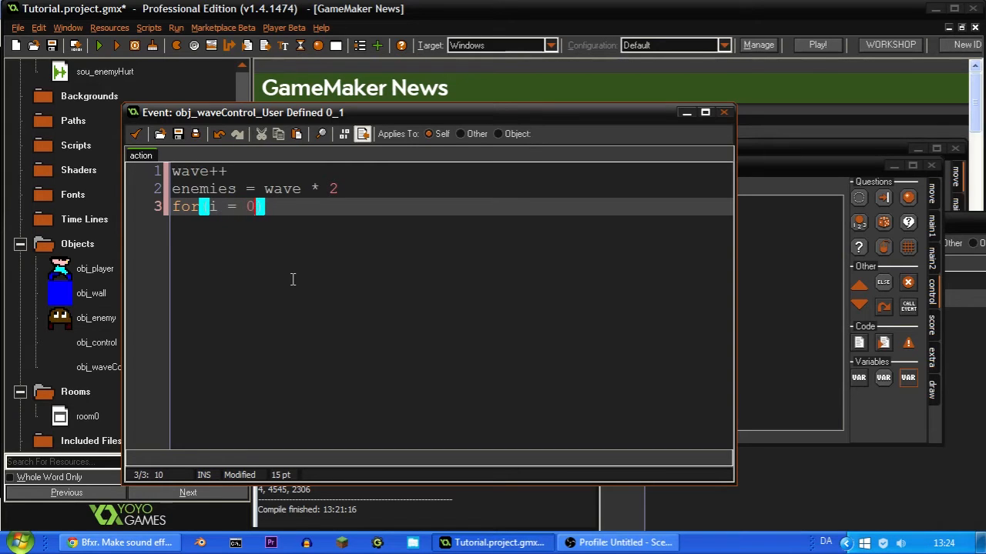
type("()")
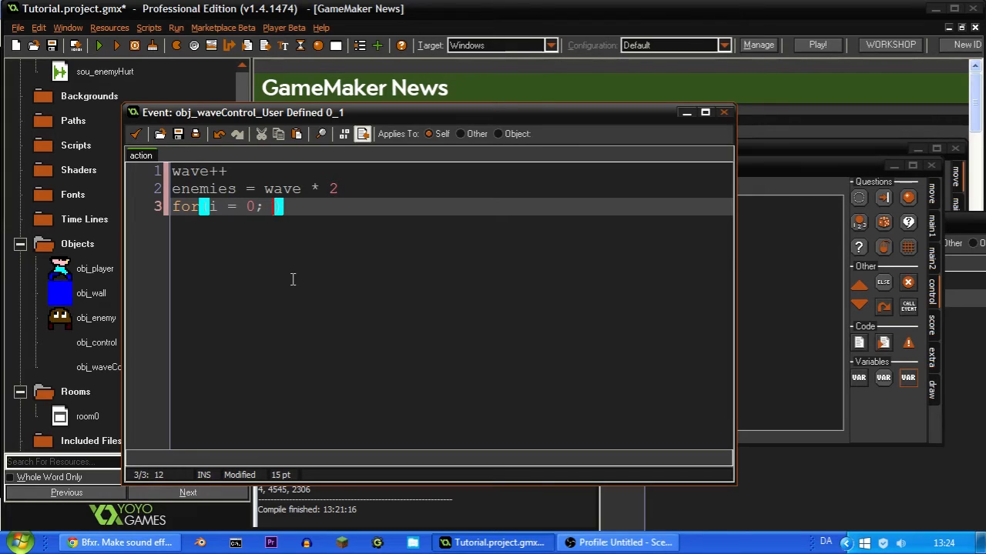
type("i")
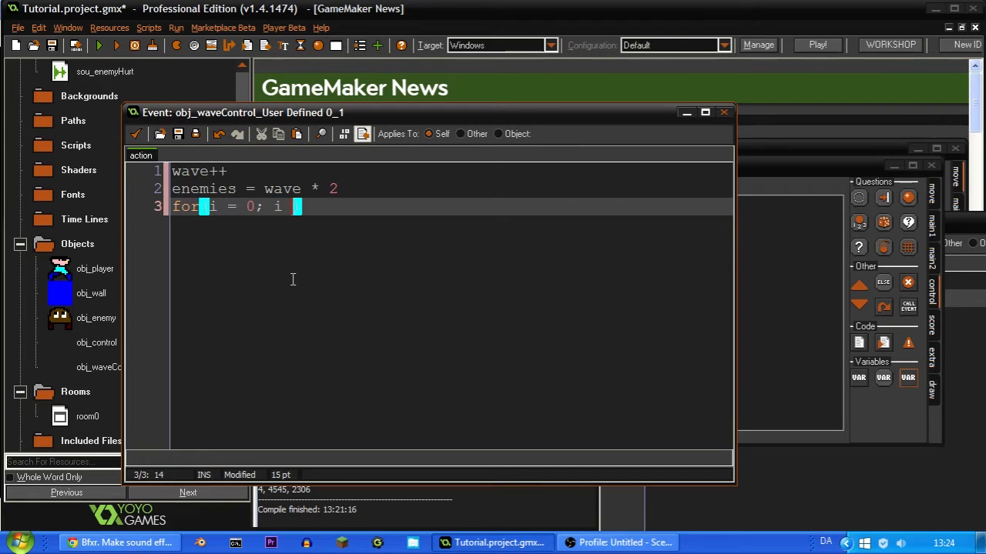
type("< ene")
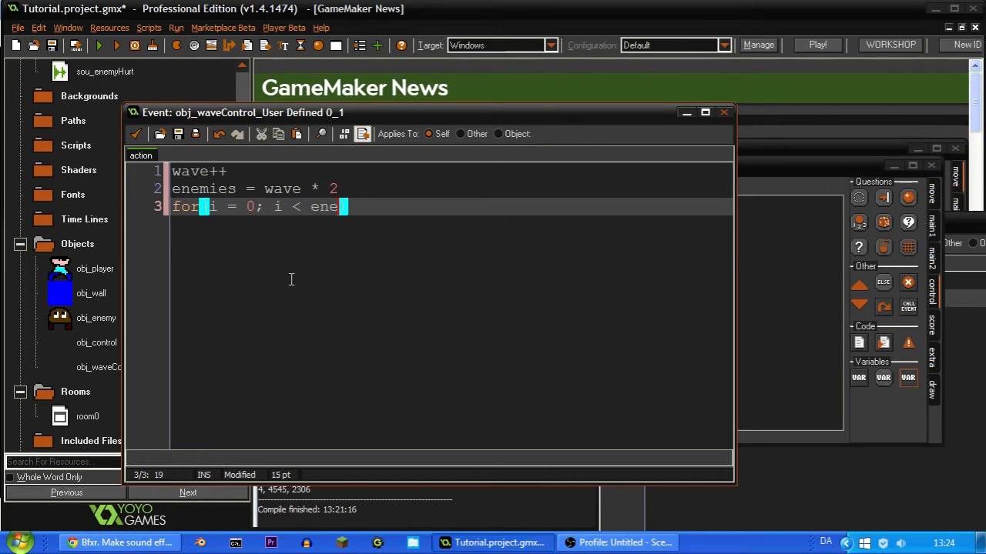
type("mies;")
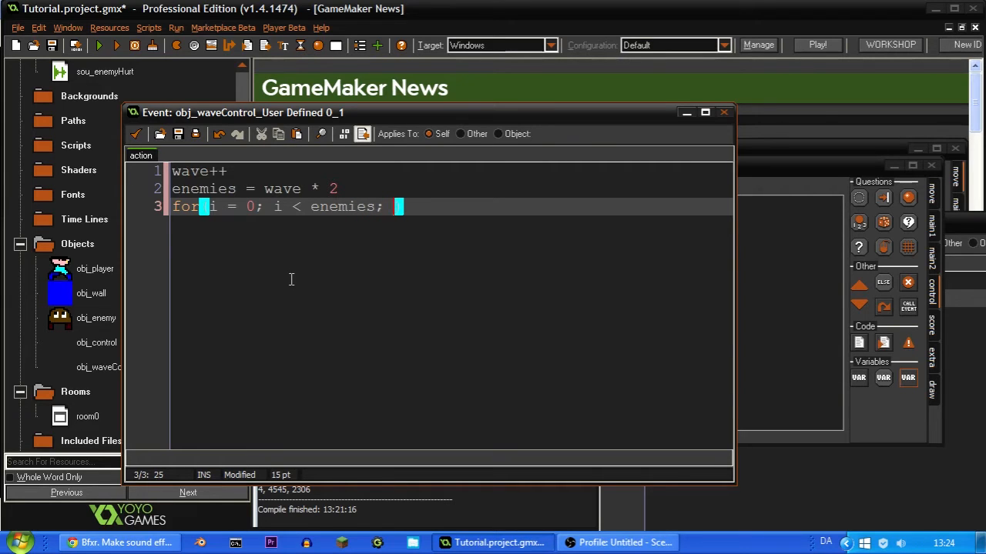
type("i++")
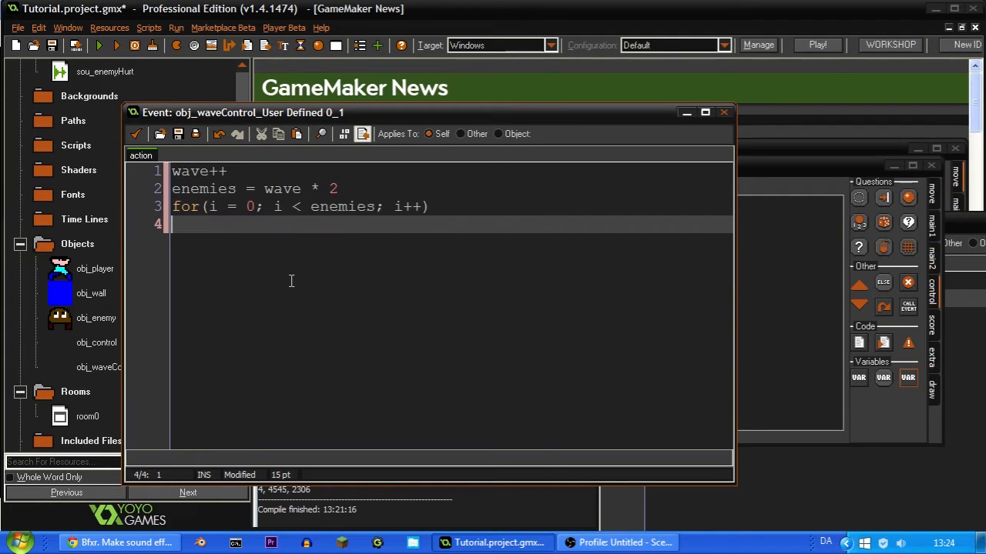
type("{")
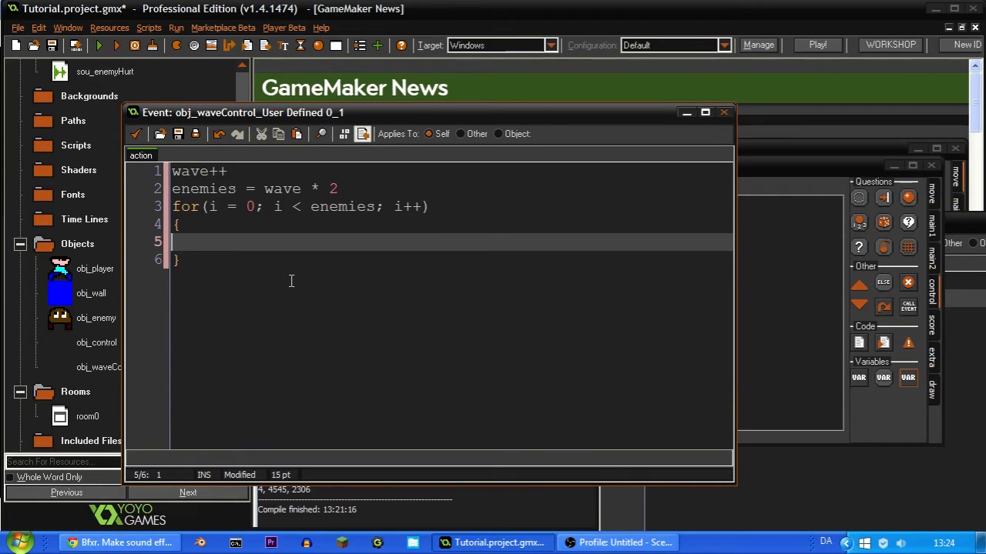
left_click(256, 206)
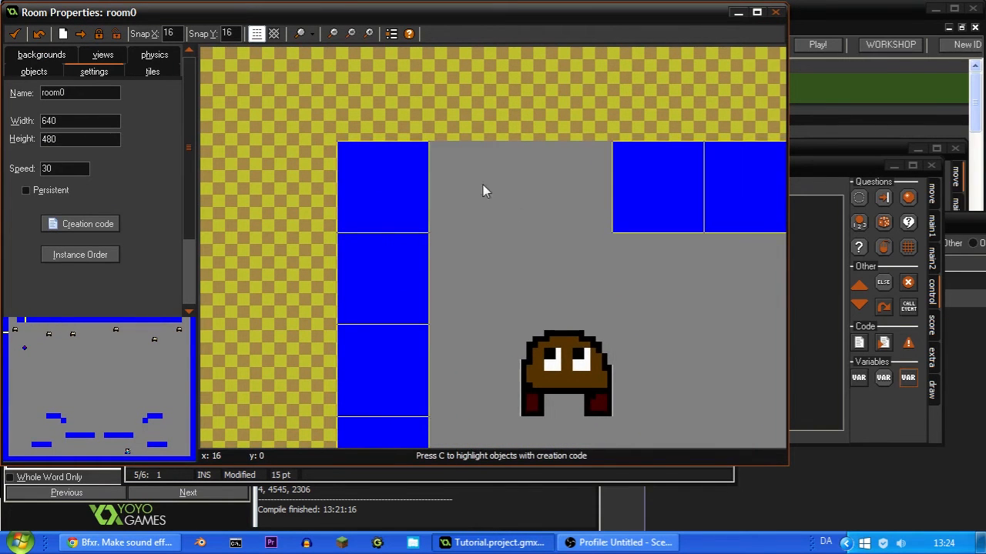
mouse_move(542, 191)
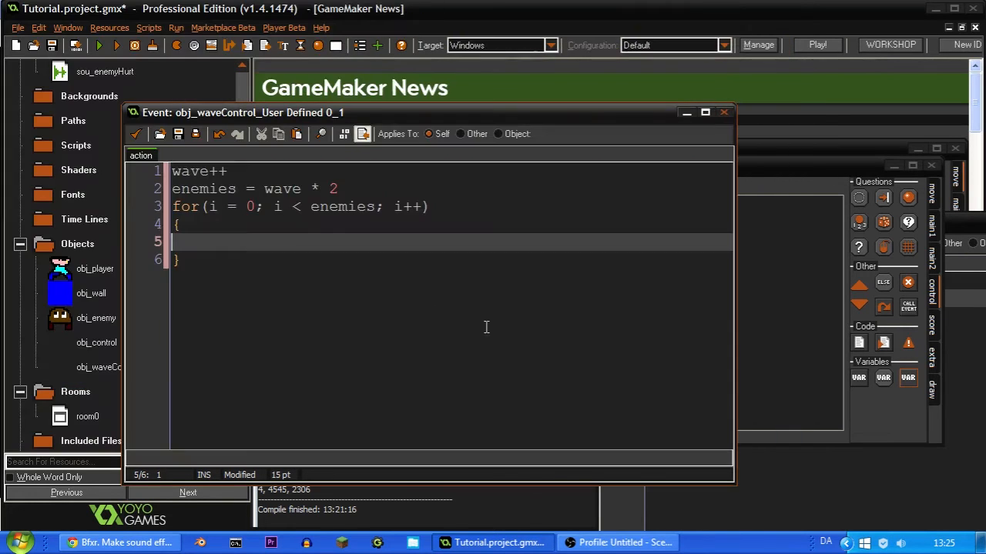
Fill the loop body with instance_create(choose(16,592),0,obj_enemy).
type("instan")
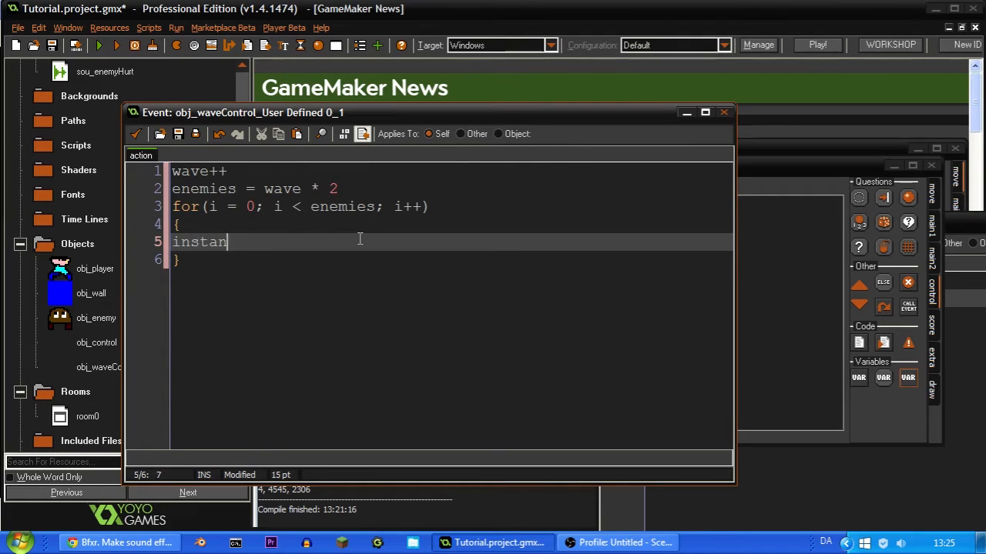
type("ce_create(")
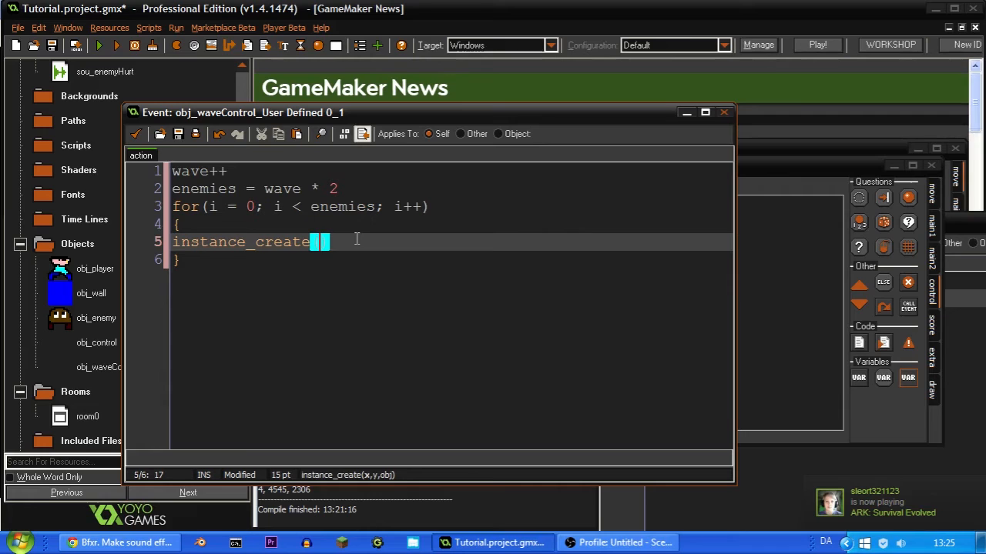
type("16,")
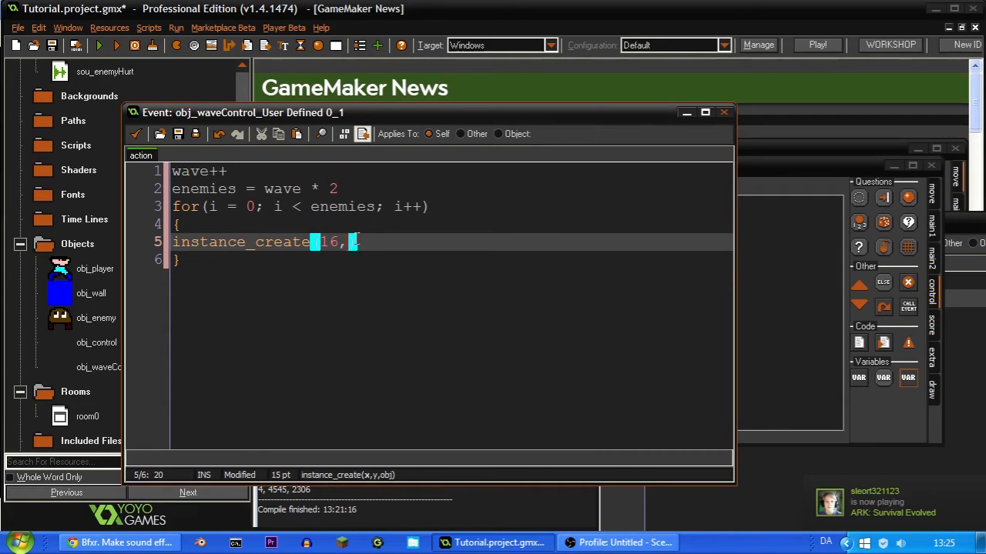
type("0,obj_enemy")
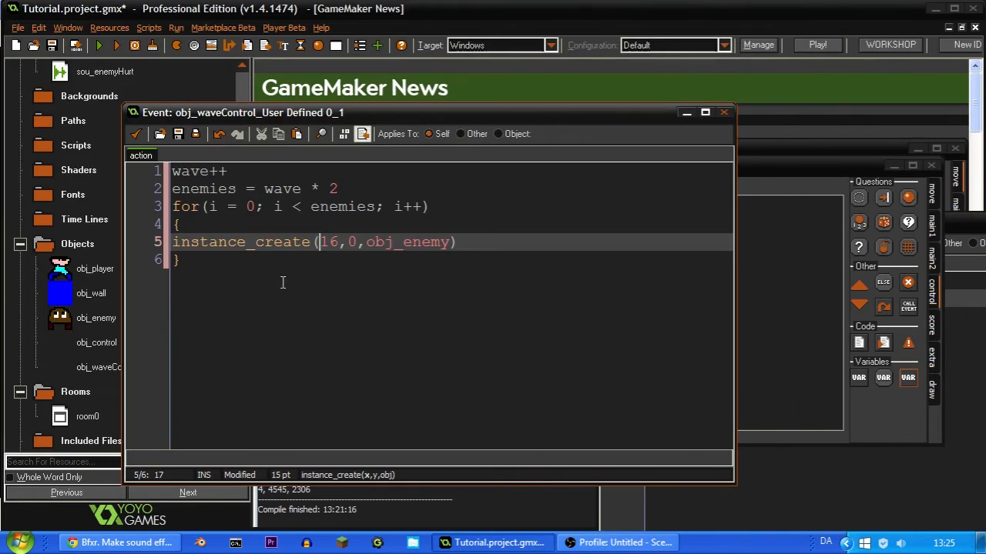
type("choose(16,592")
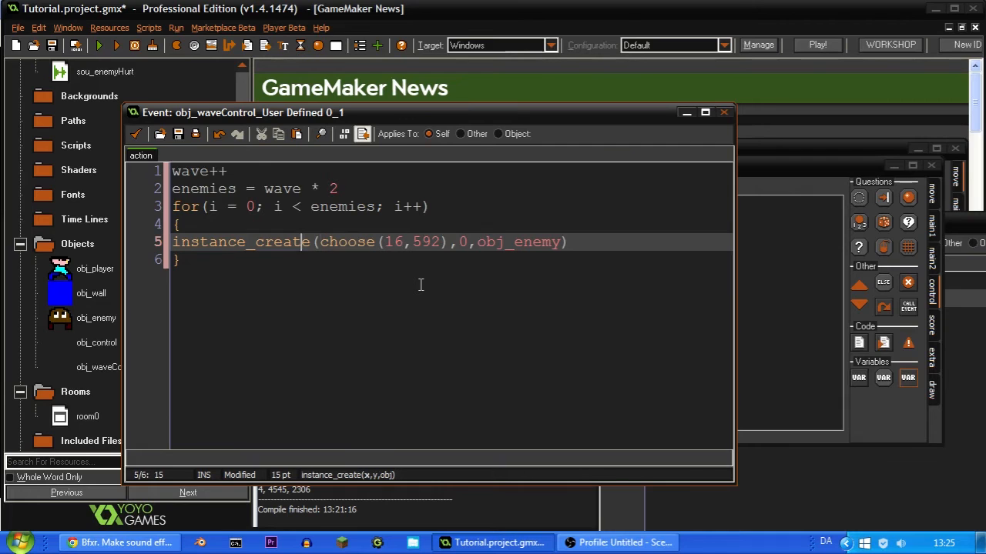
left_click_drag(379, 241, 444, 242)
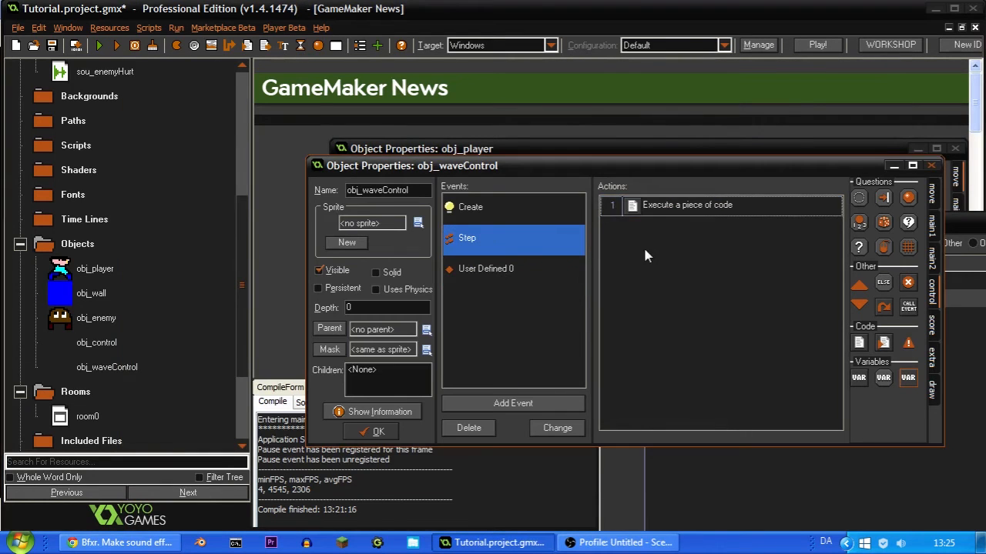
Insert enemies = instance_number(obj_enemy) as line 1 of the Step code.
double_click(687, 205)
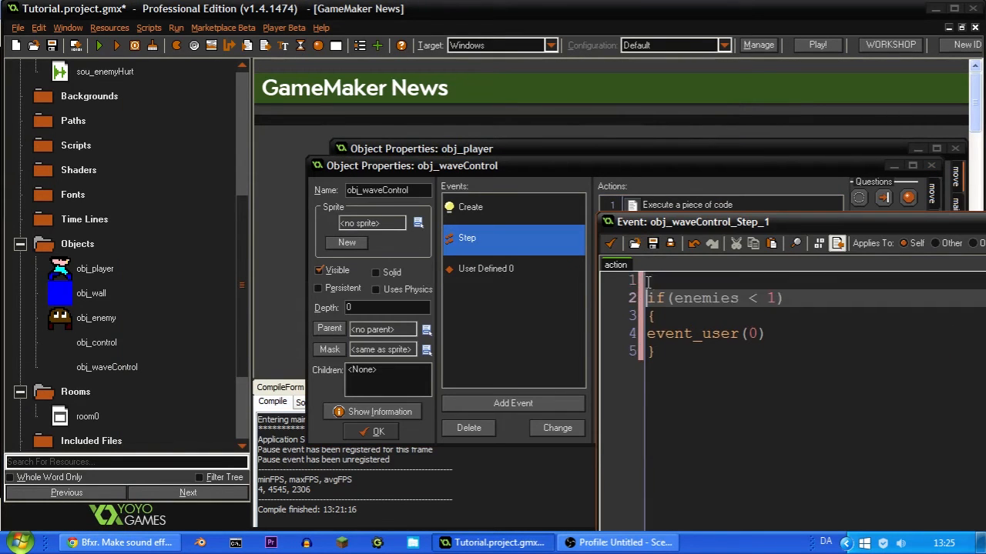
type("enemies")
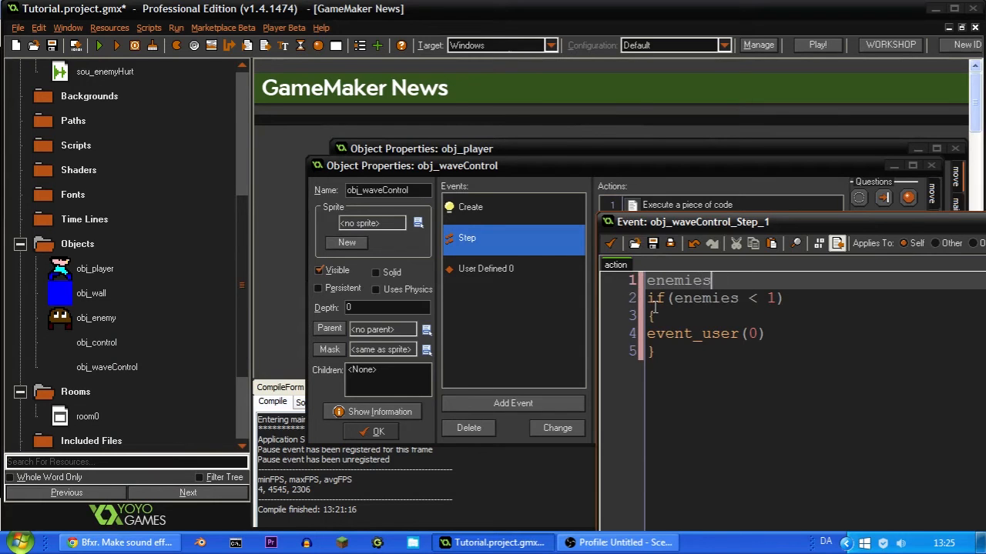
type("= instance_number(obj")
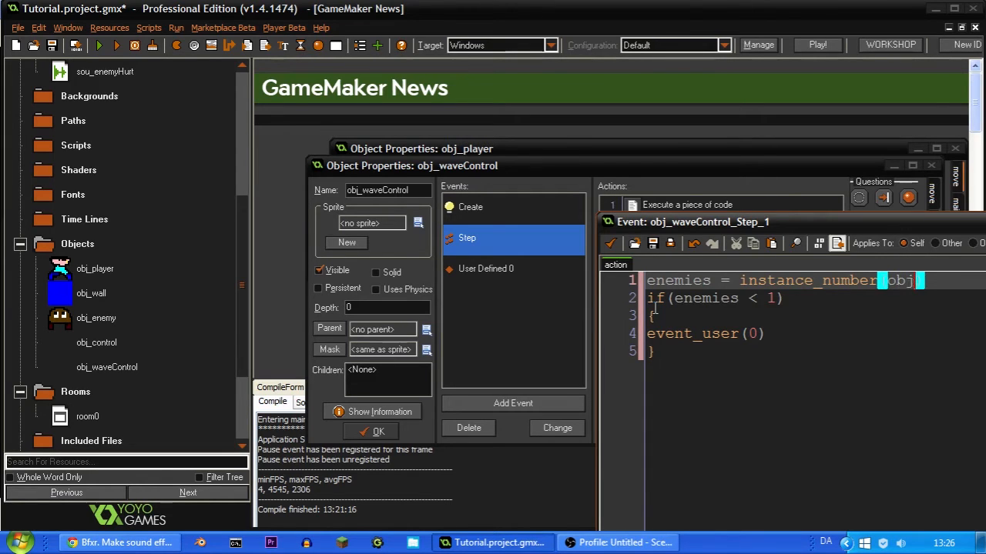
type("en")
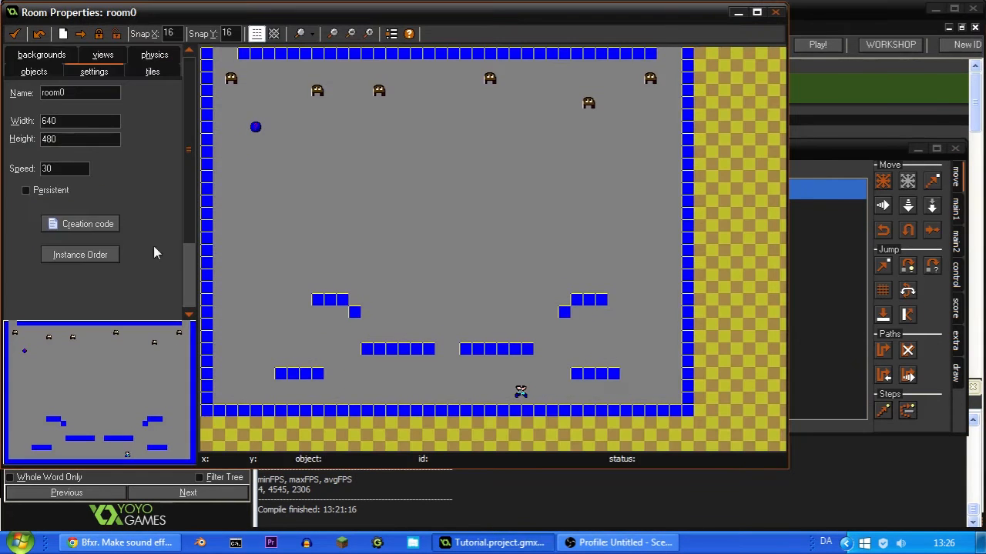
In room0's objects tab, select obj_enemy to remove the pre-placed enemies.
left_click(34, 70)
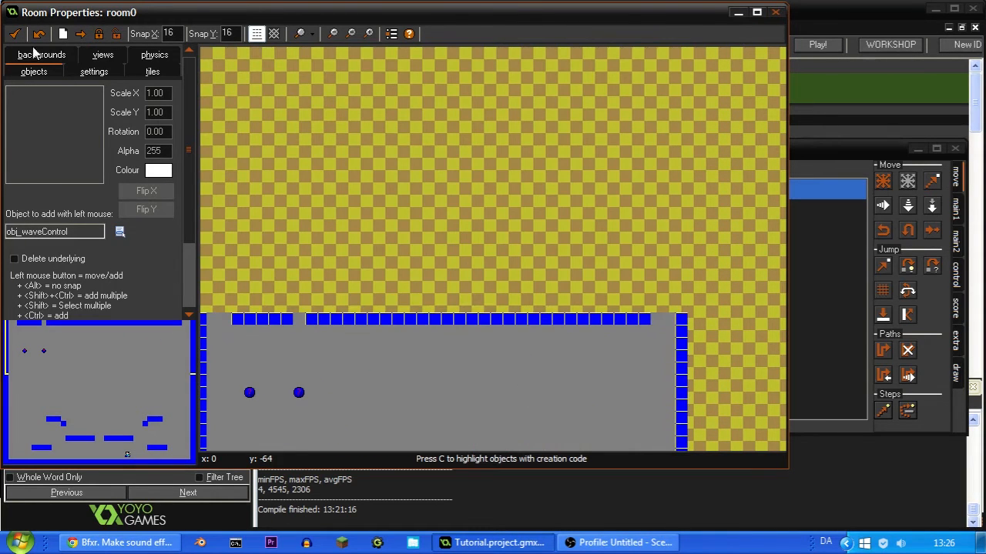
left_click(120, 231)
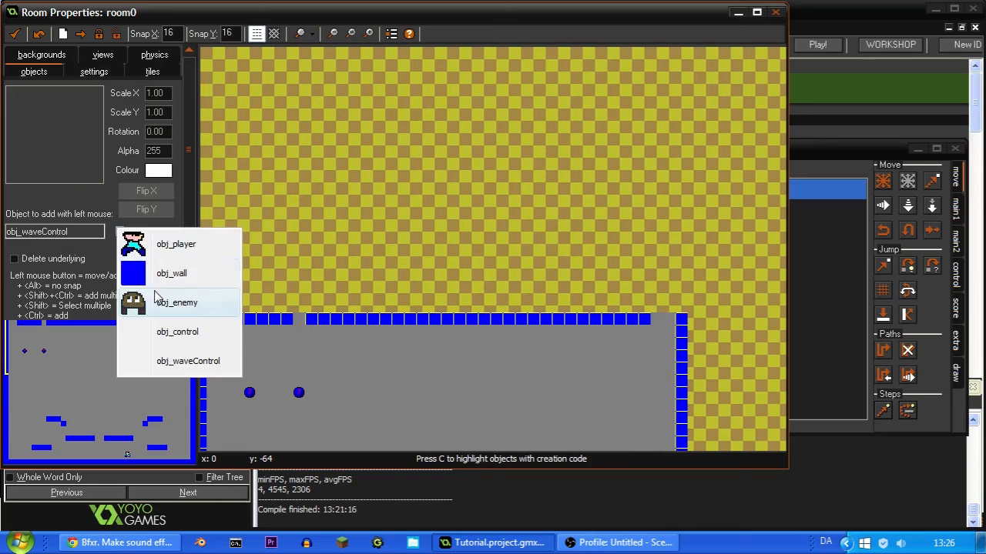
left_click(171, 274)
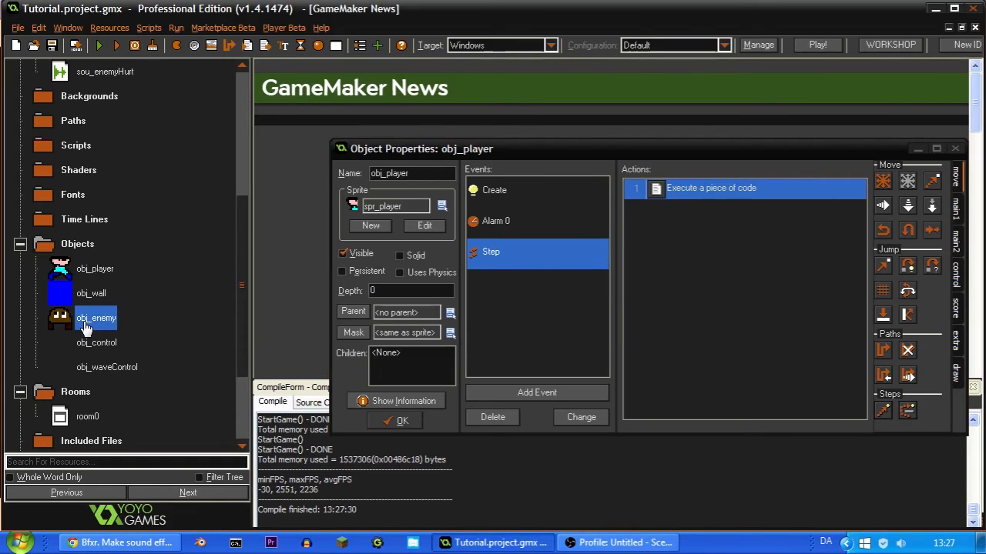
Review the object's Step code down to the collision_line stomp check.
left_click(95, 268)
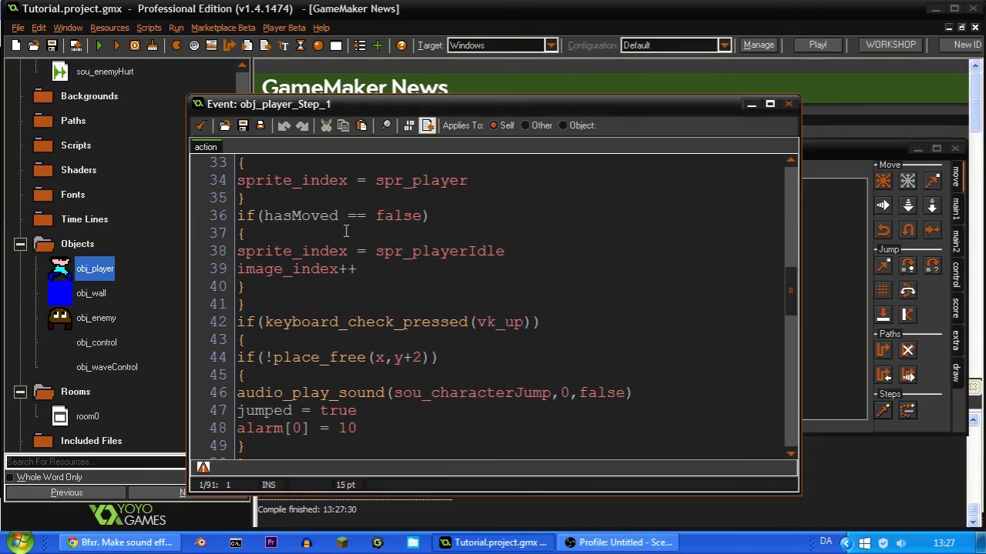
scroll("down", 3)
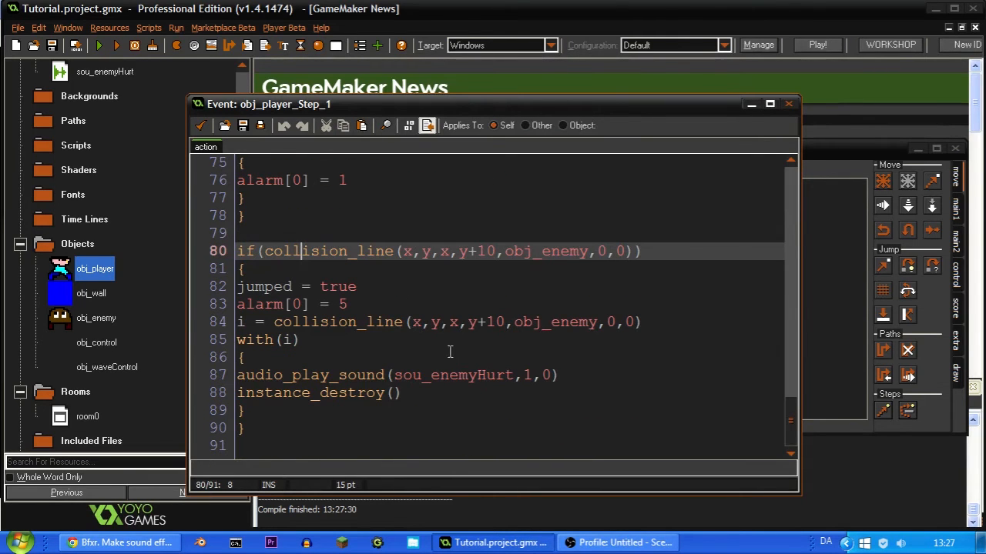
mouse_move(423, 322)
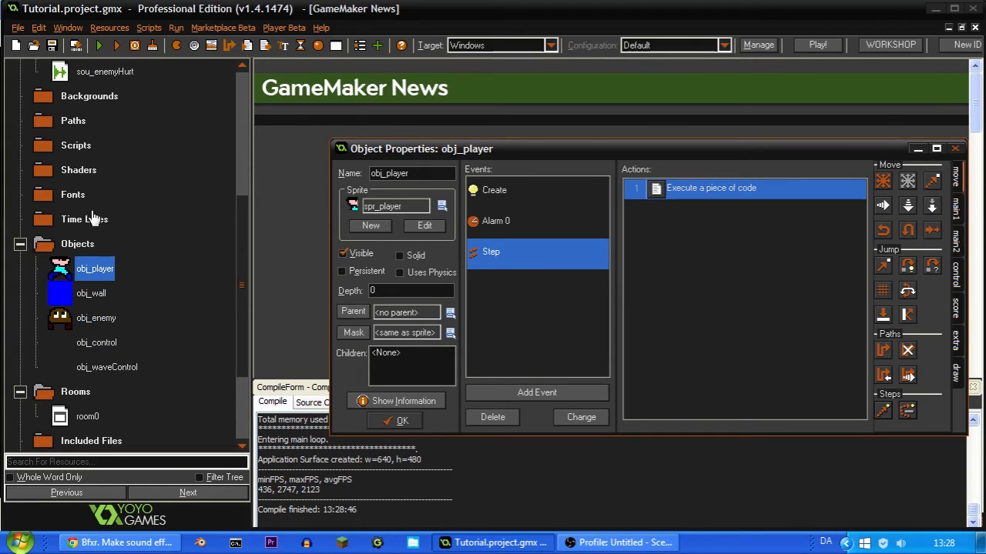
mouse_move(96, 341)
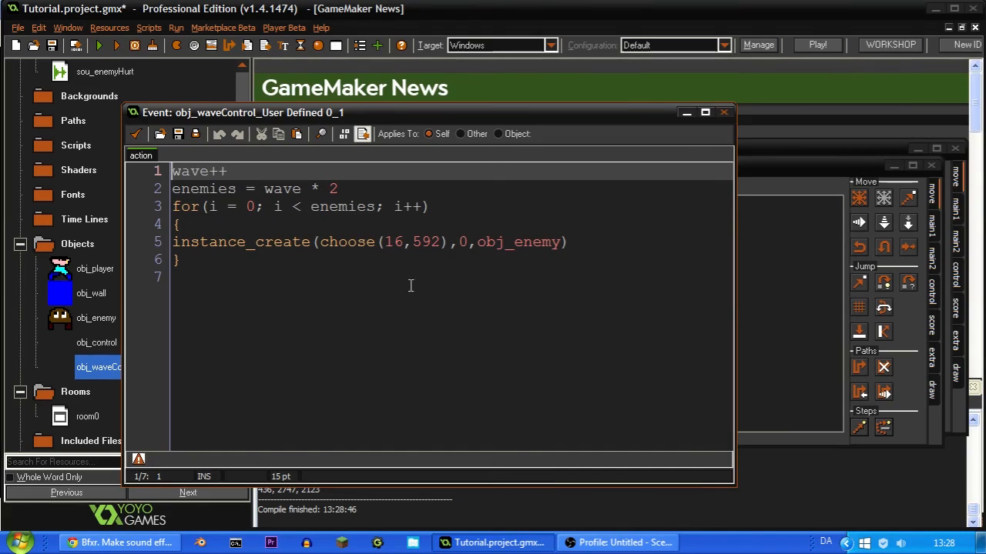
mouse_move(222, 295)
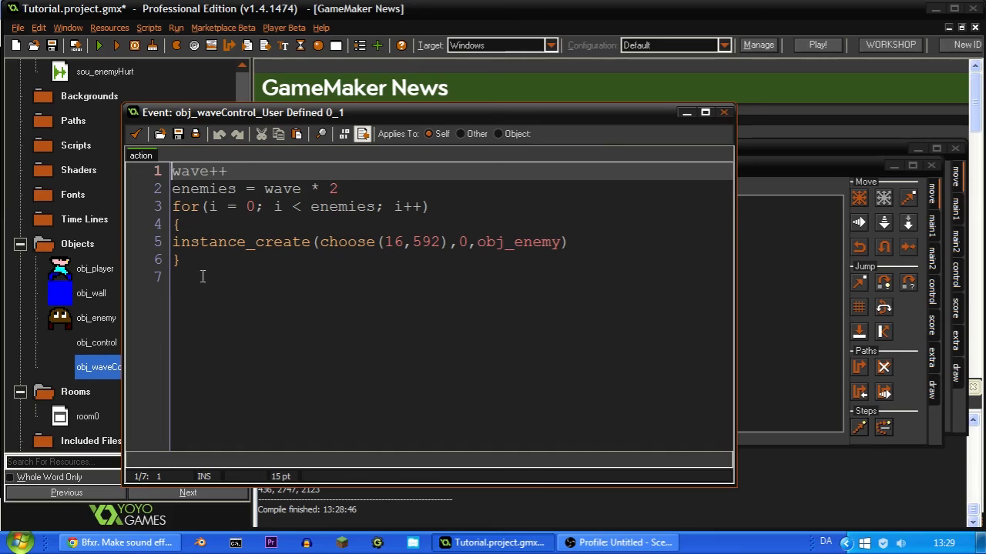
mouse_move(413, 254)
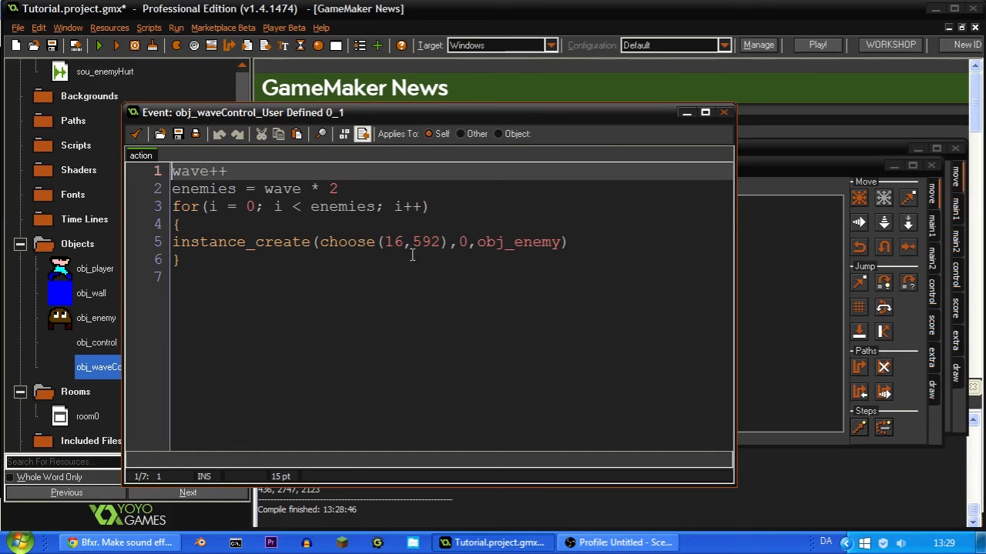
Edit the enemy spawn line's x position, replacing choose with a random call.
left_click(459, 242)
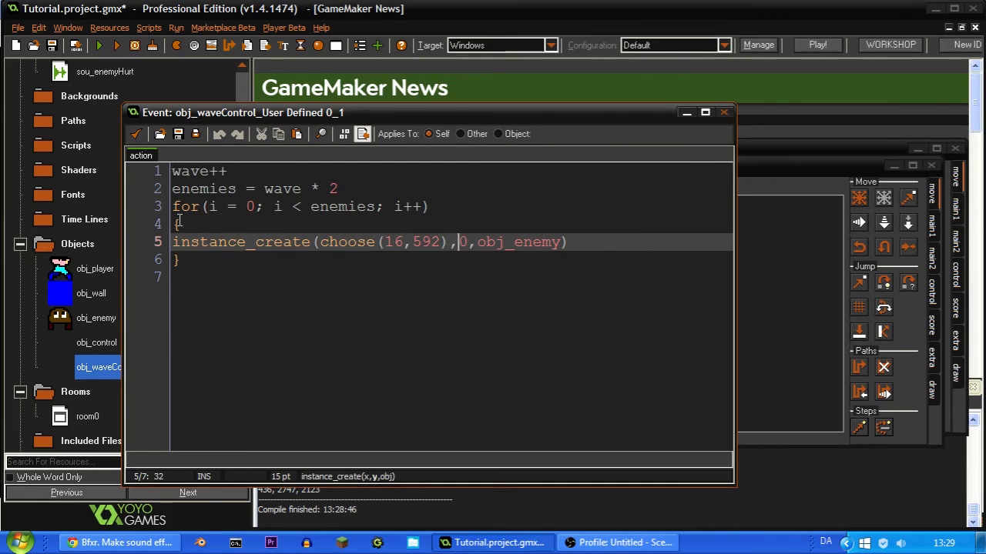
mouse_move(105, 416)
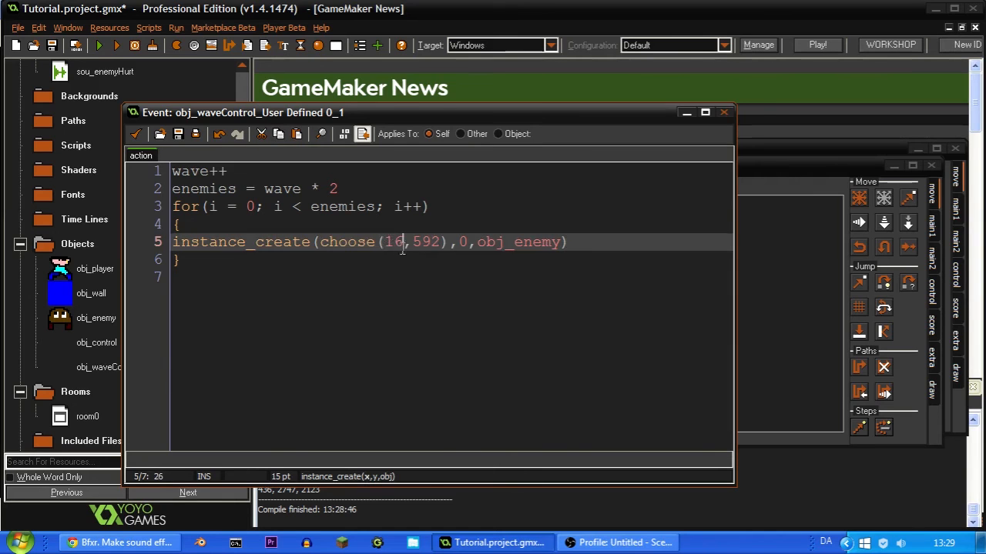
type("rando")
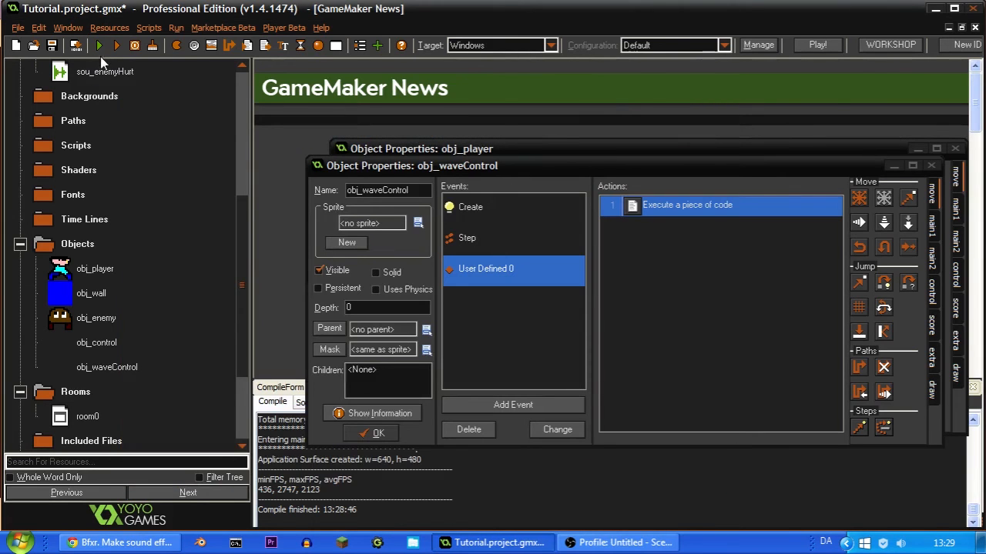
Compile and test-run the game, then end the run.
left_click(117, 44)
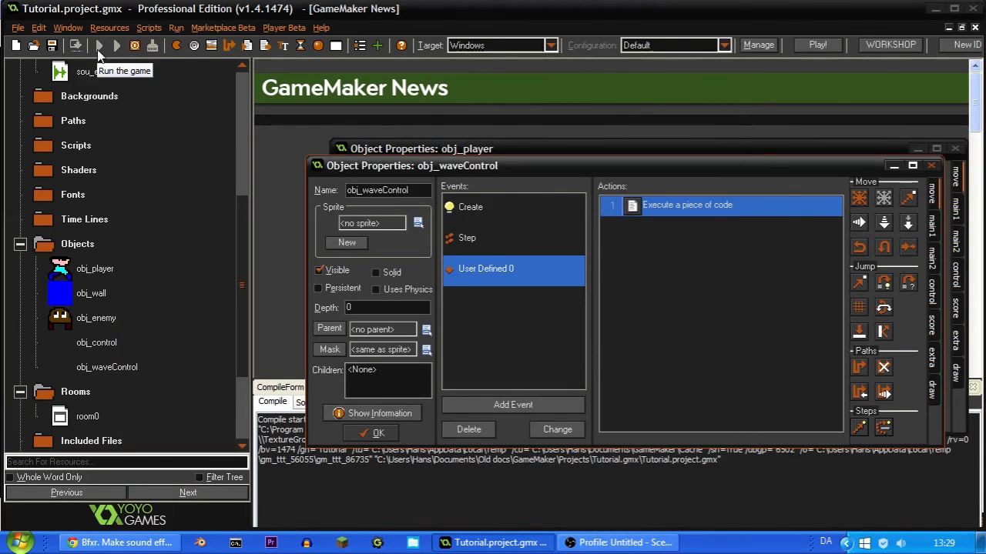
left_click(98, 44)
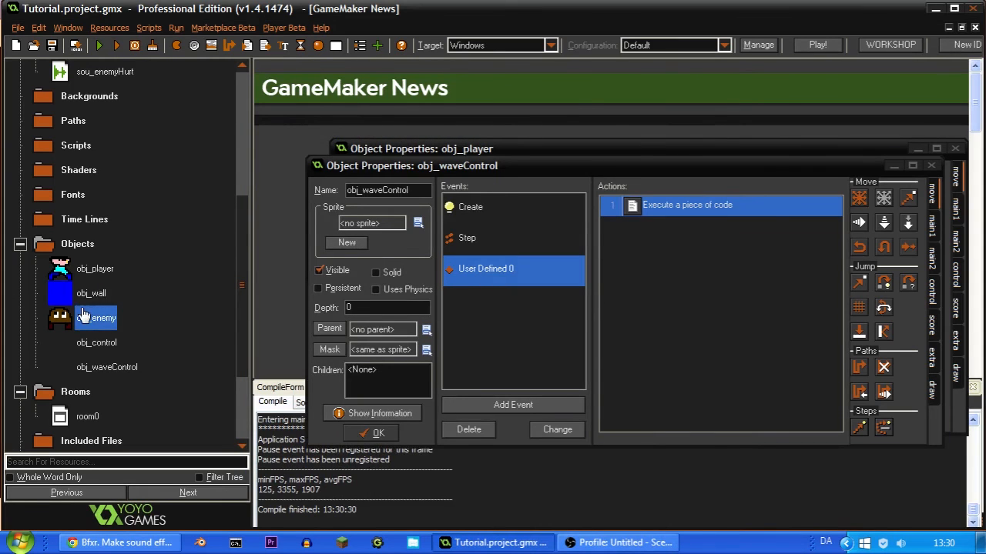
In obj_player's Step code, change the stomp collision_rectangle top to y+2 and run the game.
double_click(96, 268)
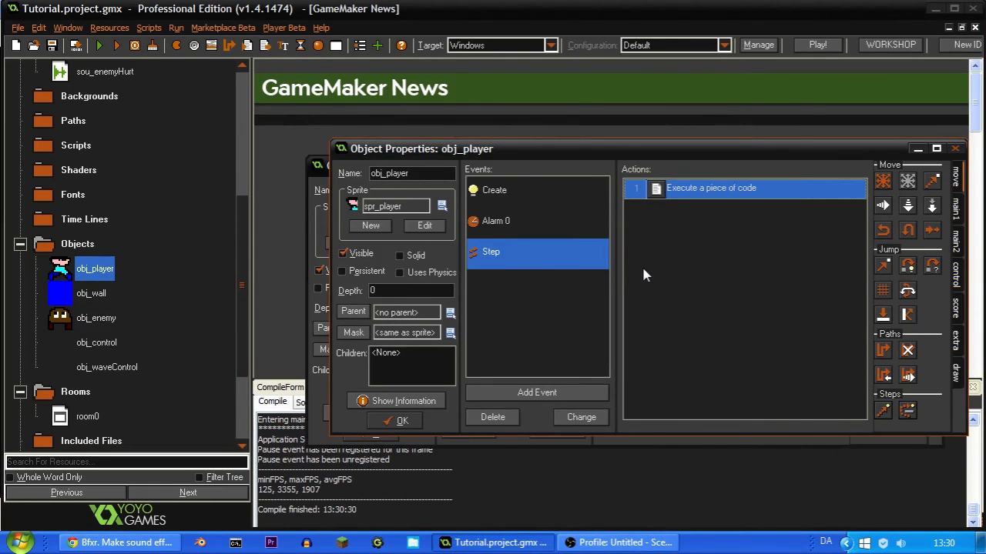
double_click(711, 188)
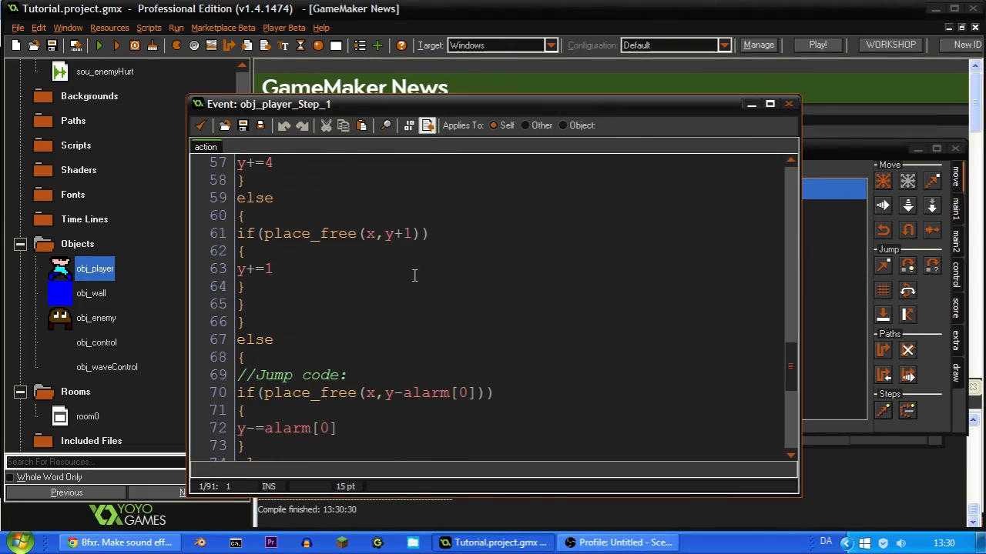
scroll("down", 3)
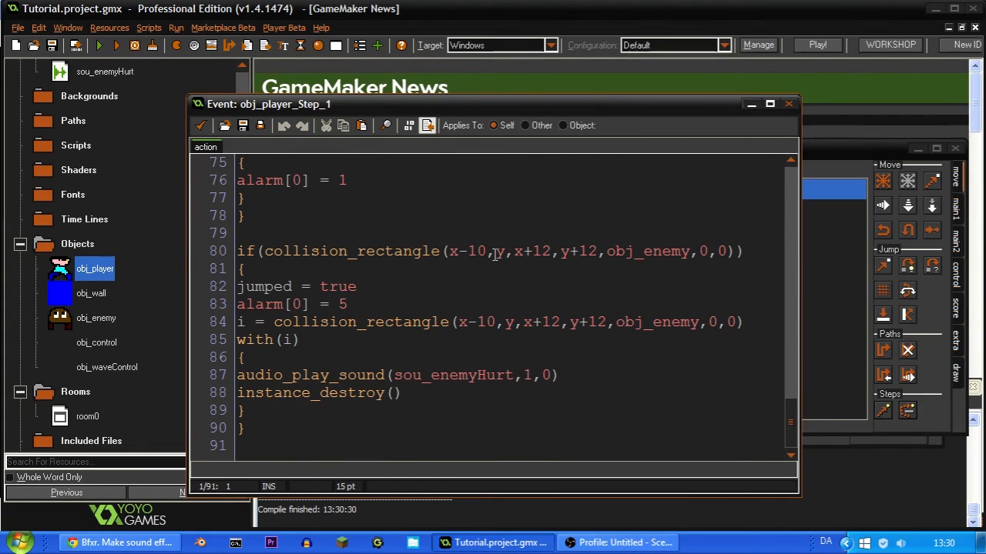
left_click(502, 251)
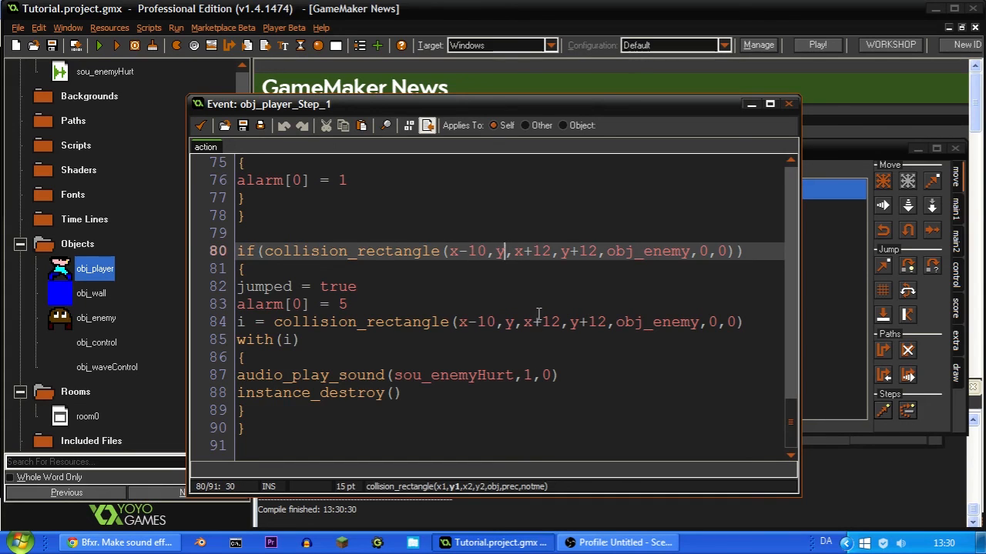
type("+2")
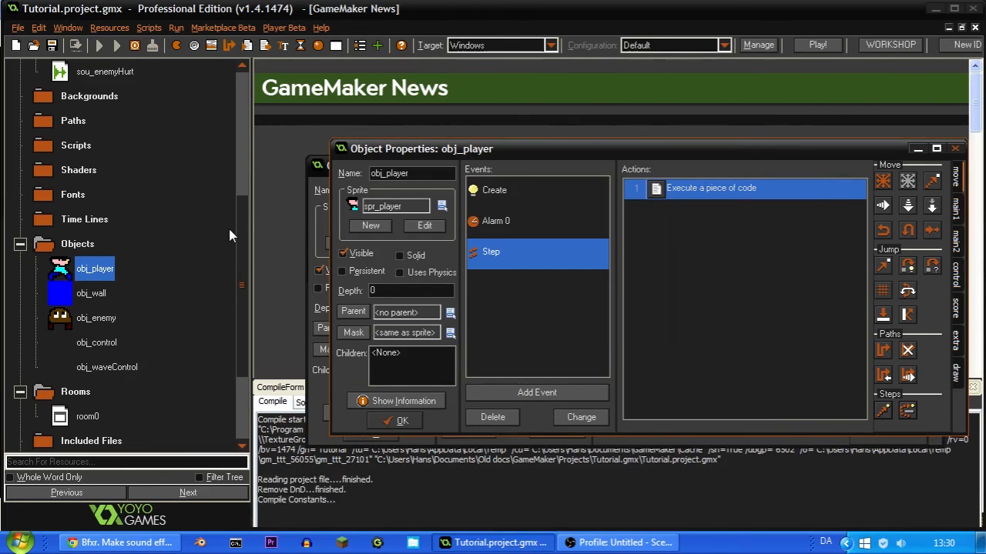
left_click(816, 44)
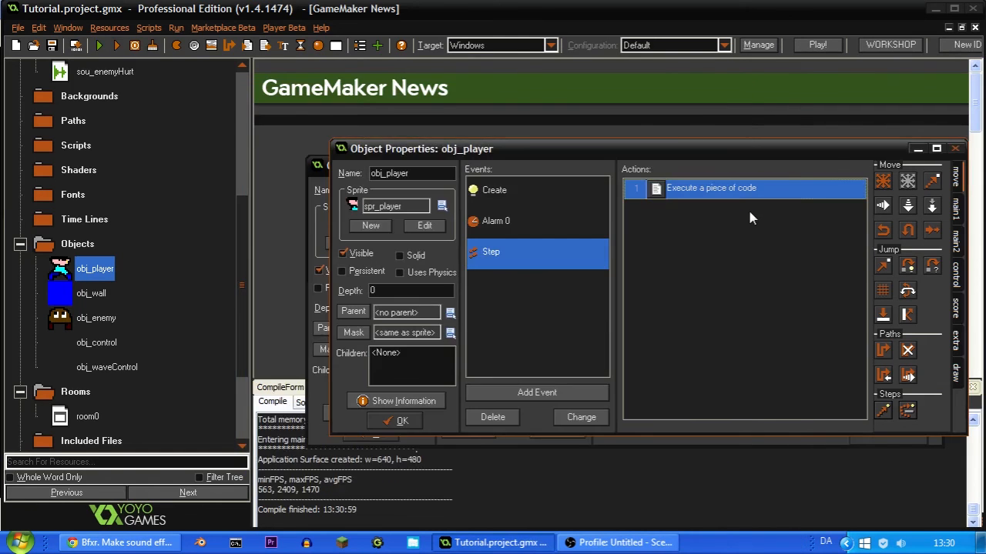
Return to the Step code and adjust the stomp check top offset to y+10.
double_click(710, 188)
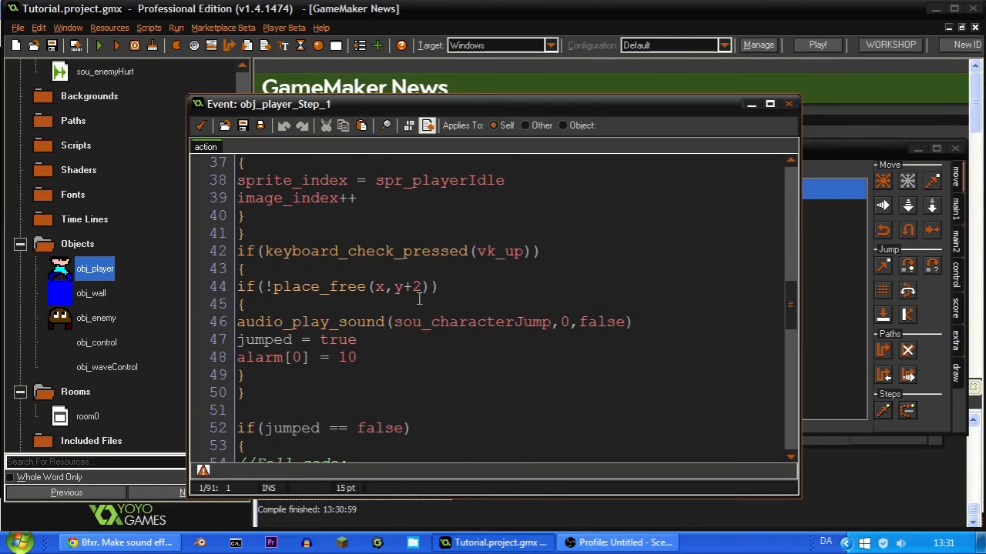
scroll("down", 3)
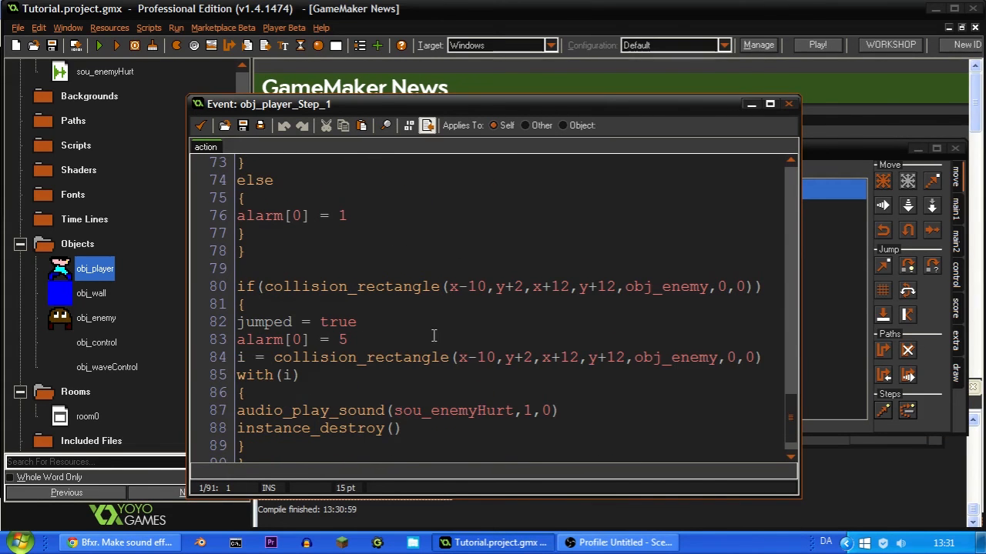
left_click(524, 287)
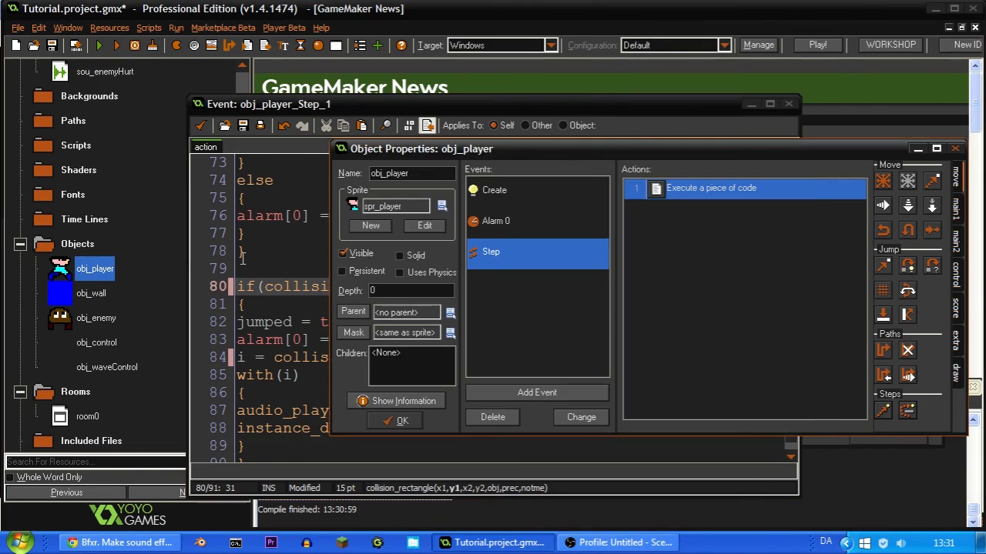
left_click(423, 225)
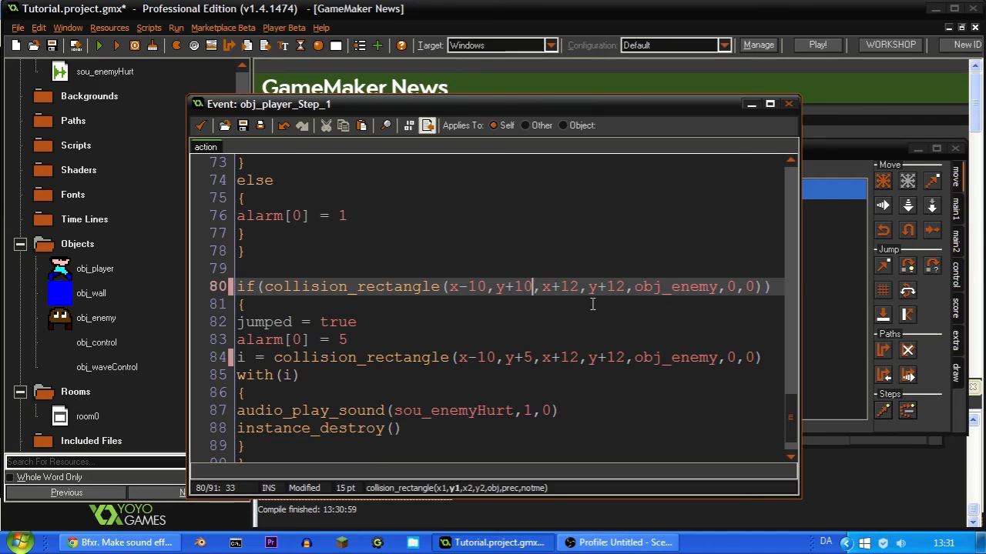
mouse_move(529, 360)
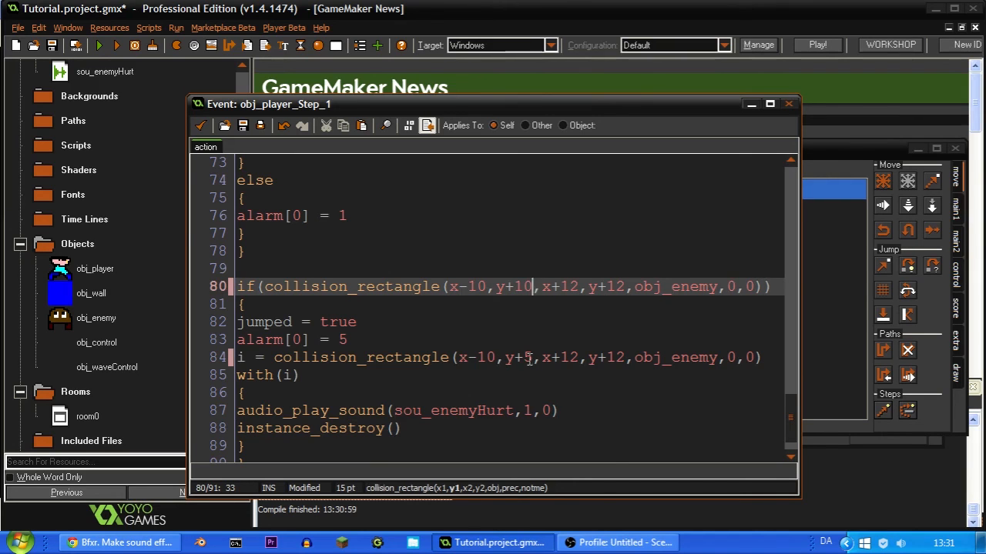